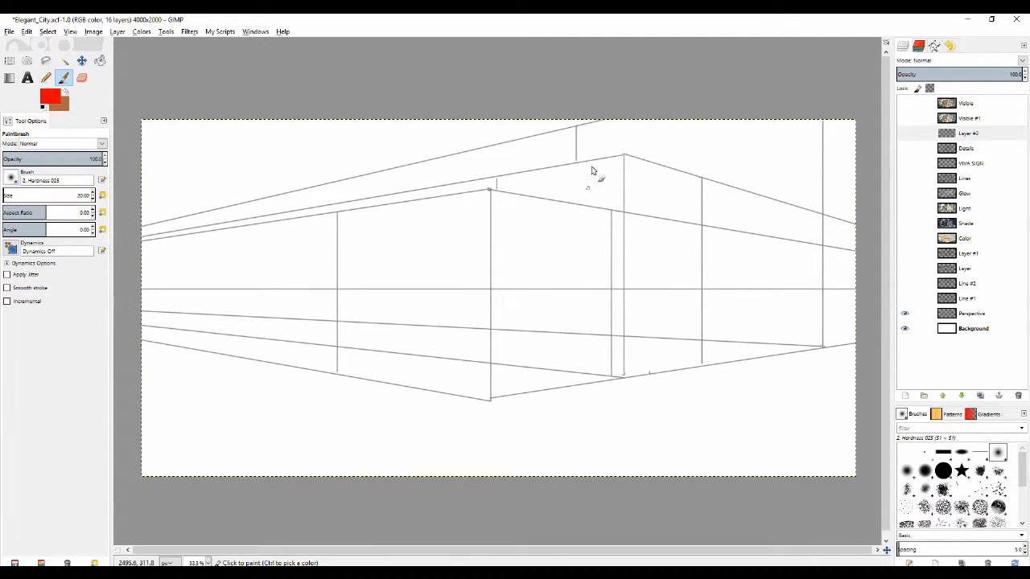
pyautogui.moveTo(720, 165)
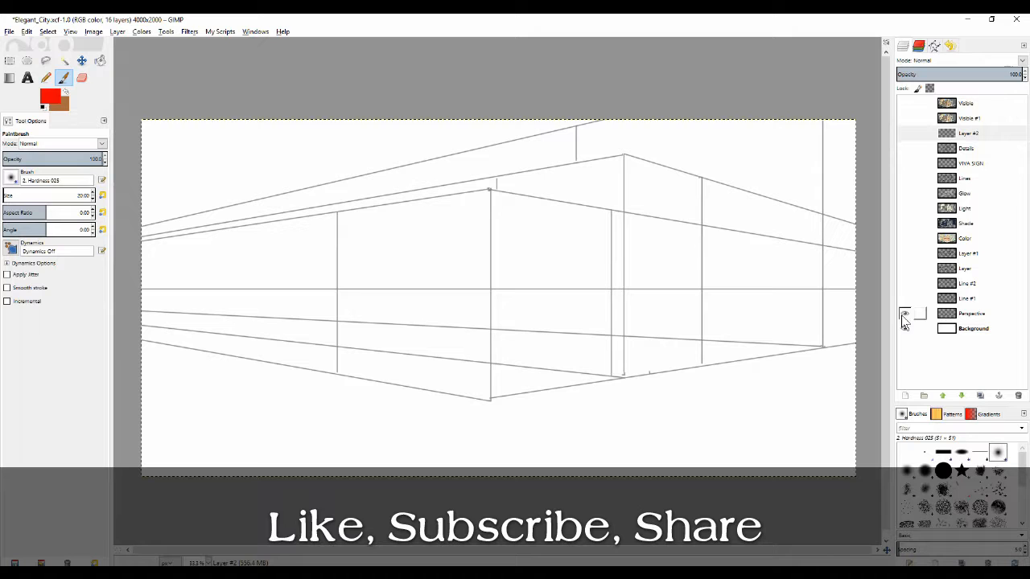
# - Make the Line #1 rough block-in sketch visible over the perspective grid
pyautogui.click(905, 133)
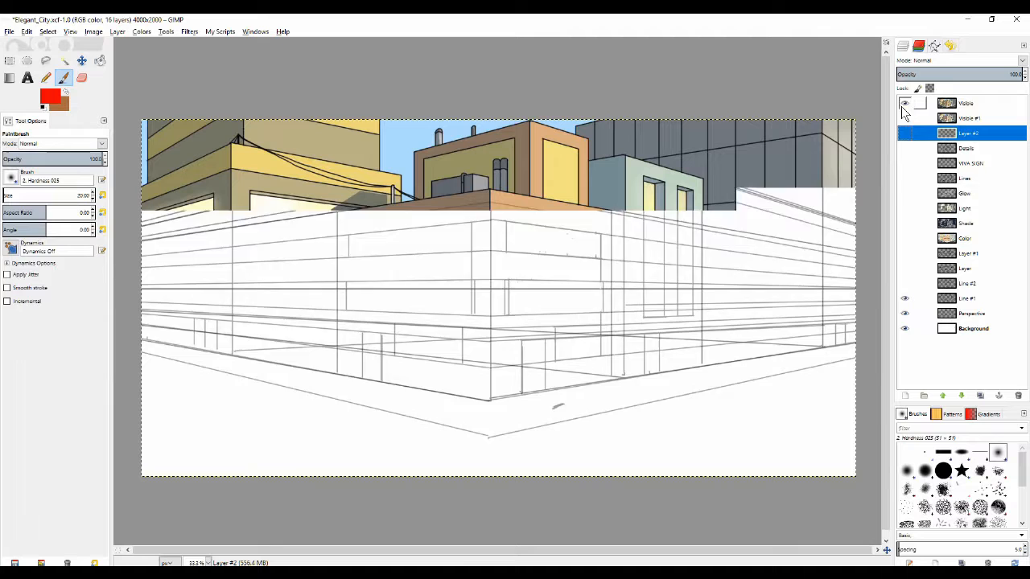
# - Hide the finished preview and detailed block-in, revealing the simpler construction sketch
pyautogui.click(905, 103)
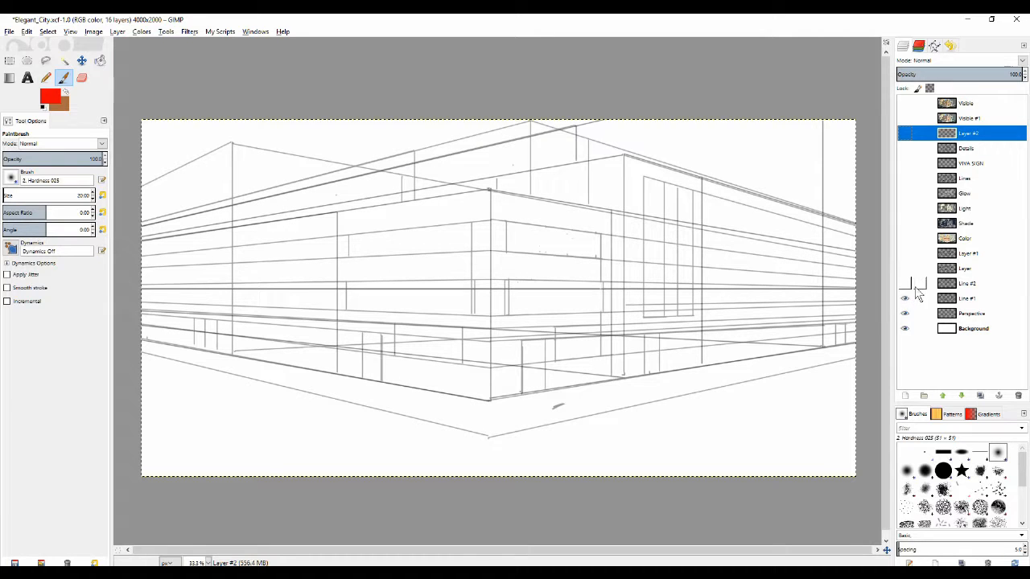
pyautogui.click(905, 298)
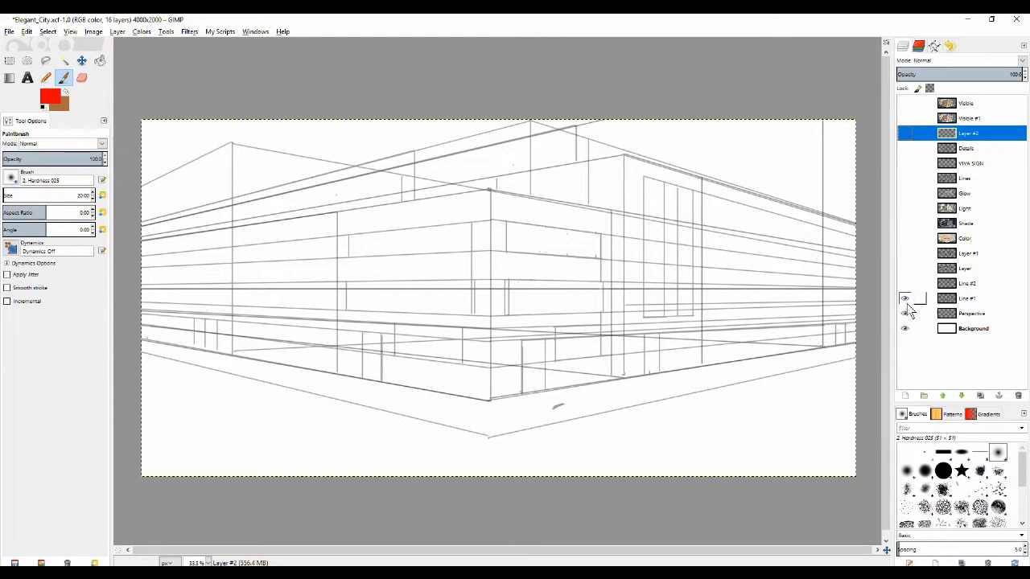
pyautogui.click(905, 298)
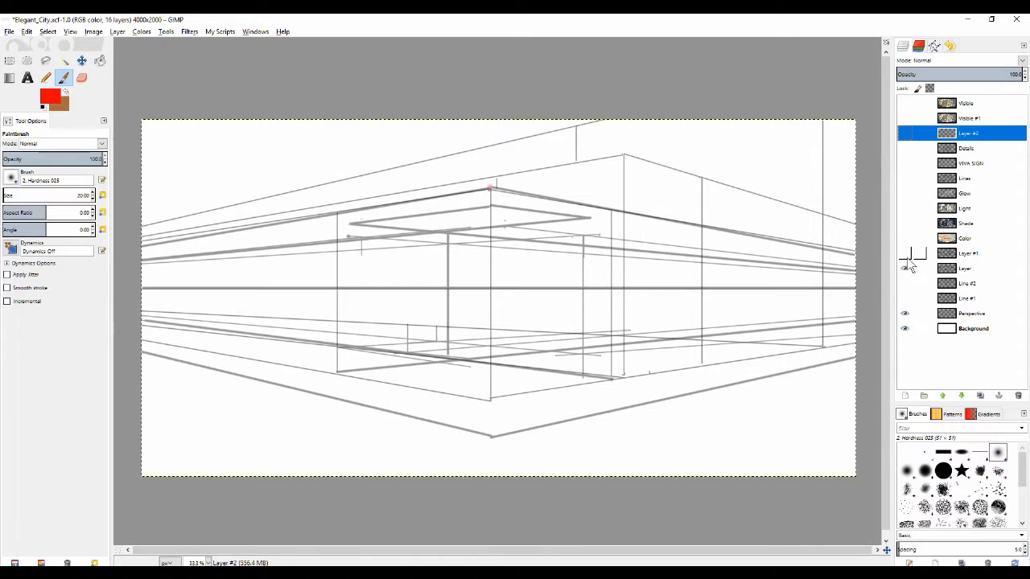
pyautogui.click(905, 254)
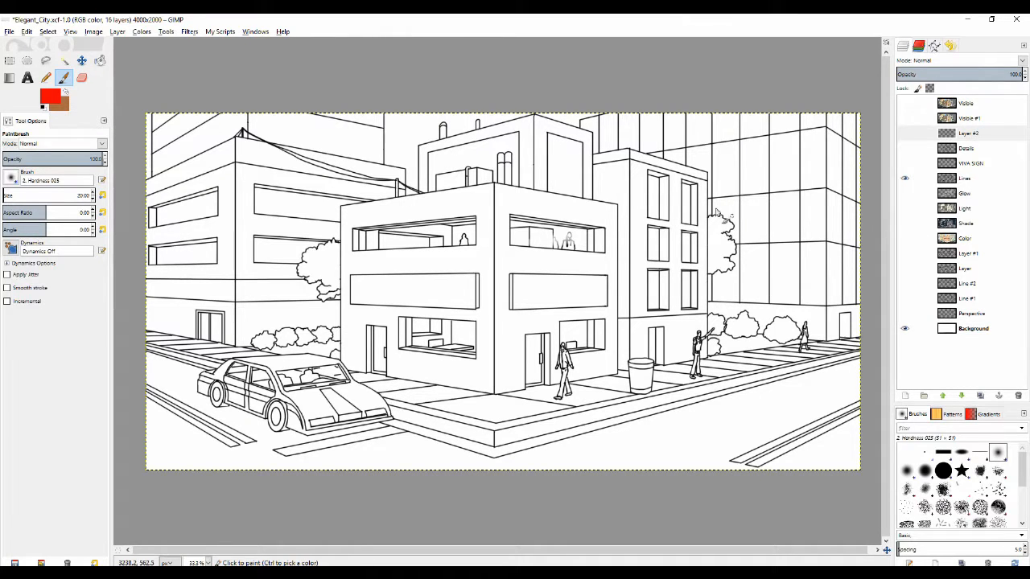
pyautogui.moveTo(724, 231)
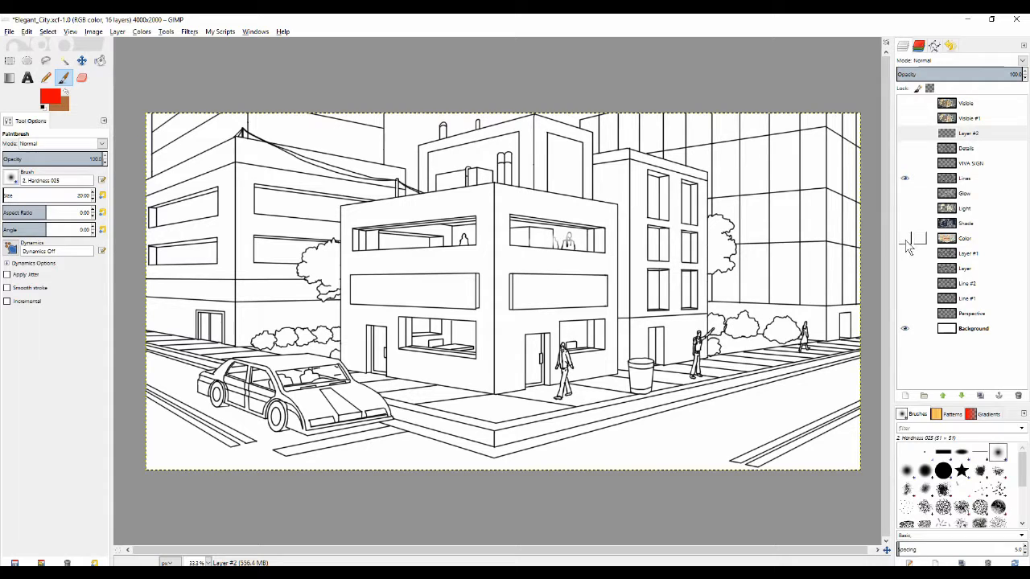
# - Turn on the Lines and Light layers over the city-corner line art
pyautogui.click(968, 133)
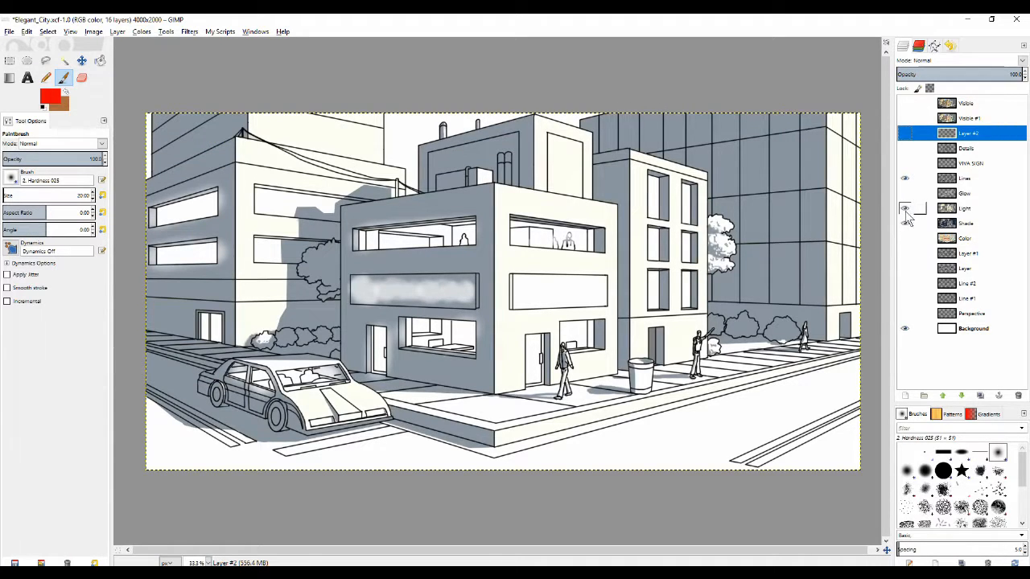
pyautogui.click(964, 208)
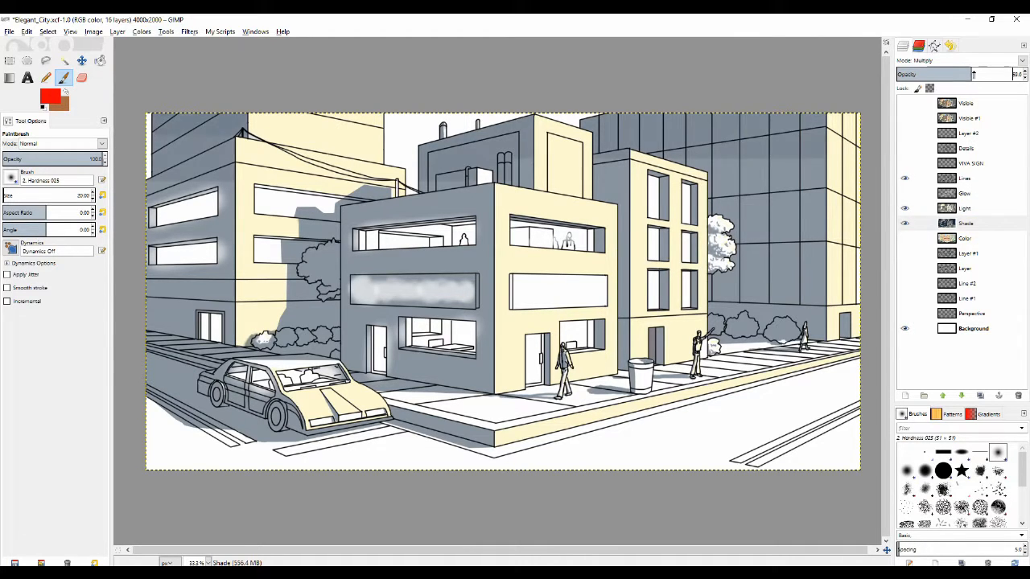
# - Raise the Shade layer's opacity to 100, then hide it
pyautogui.moveTo(974, 74); pyautogui.dragTo(1018, 74)
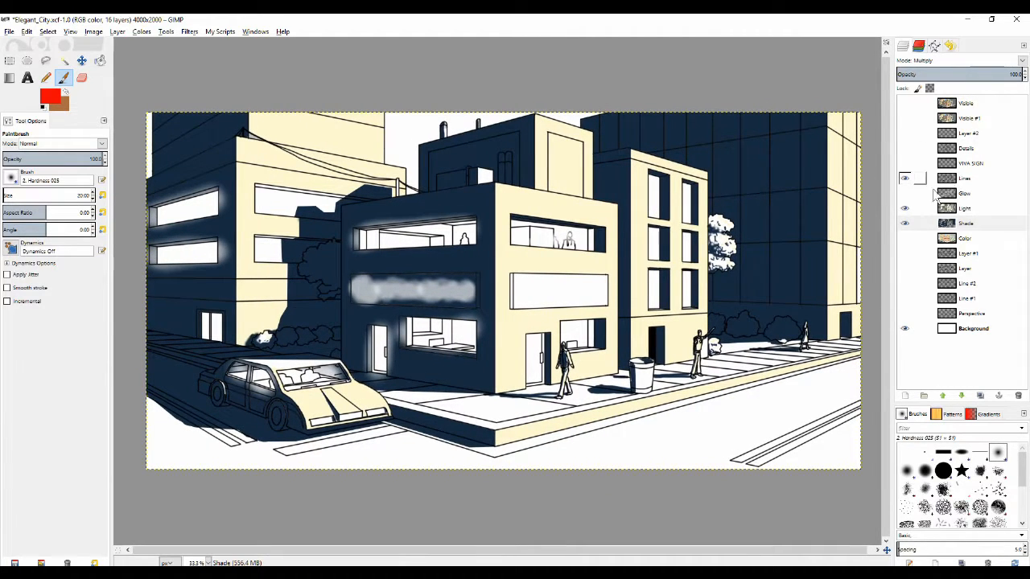
pyautogui.click(965, 209)
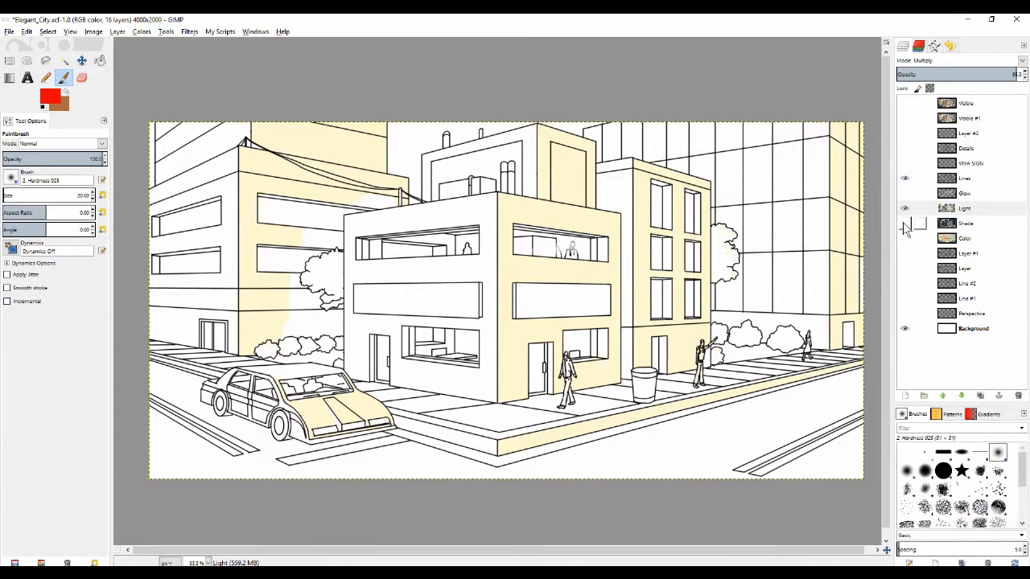
# - Show the Shade layer again and reveal the scene's flat colours
pyautogui.click(906, 209)
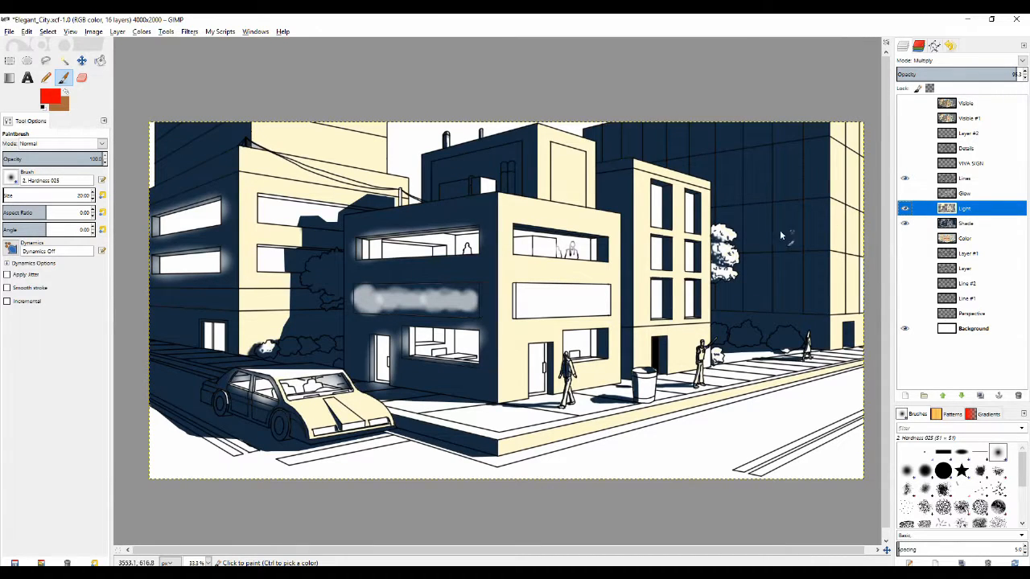
pyautogui.moveTo(648, 171)
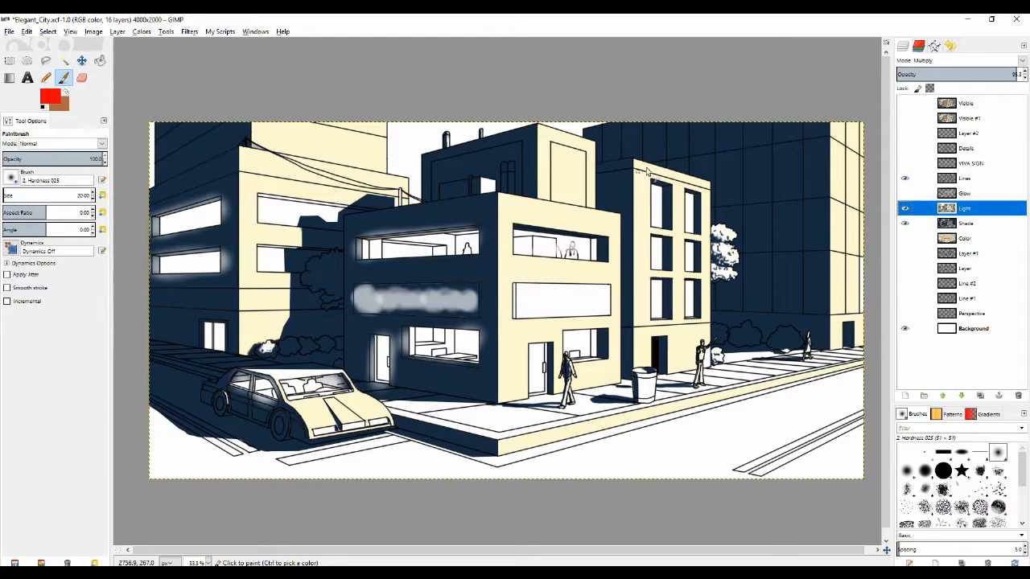
pyautogui.moveTo(600, 189)
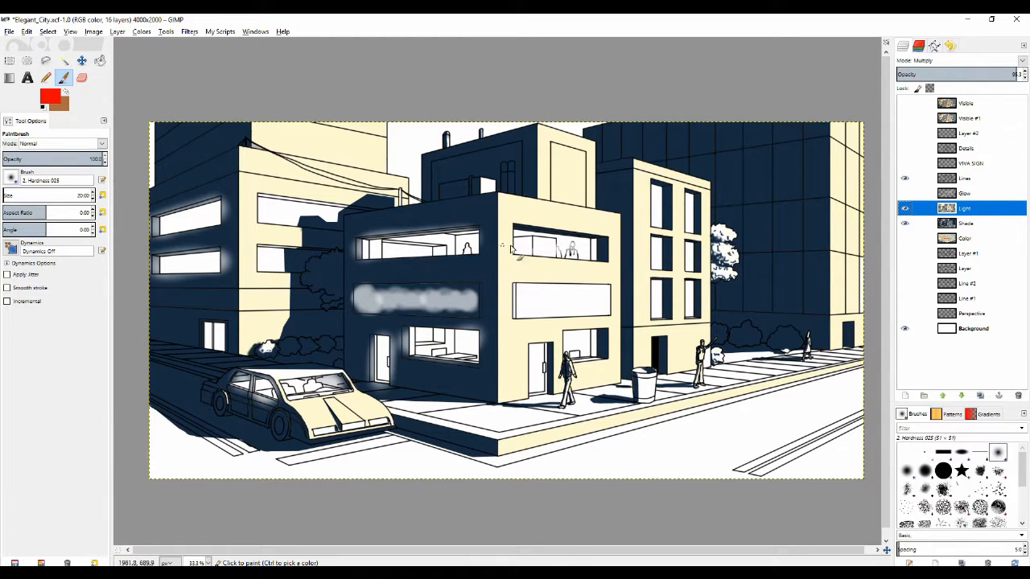
pyautogui.moveTo(463, 282)
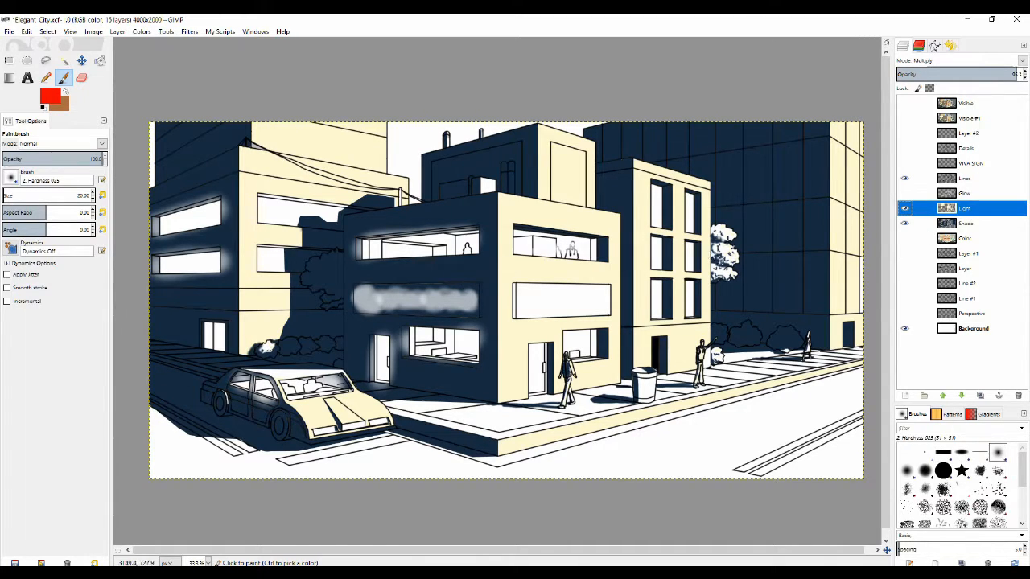
pyautogui.moveTo(620, 183)
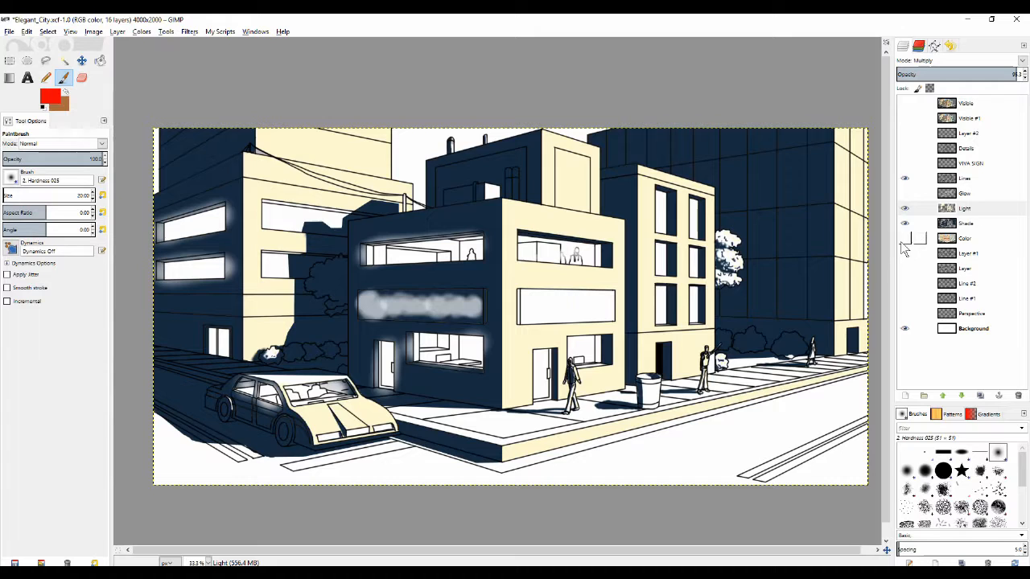
pyautogui.click(964, 208)
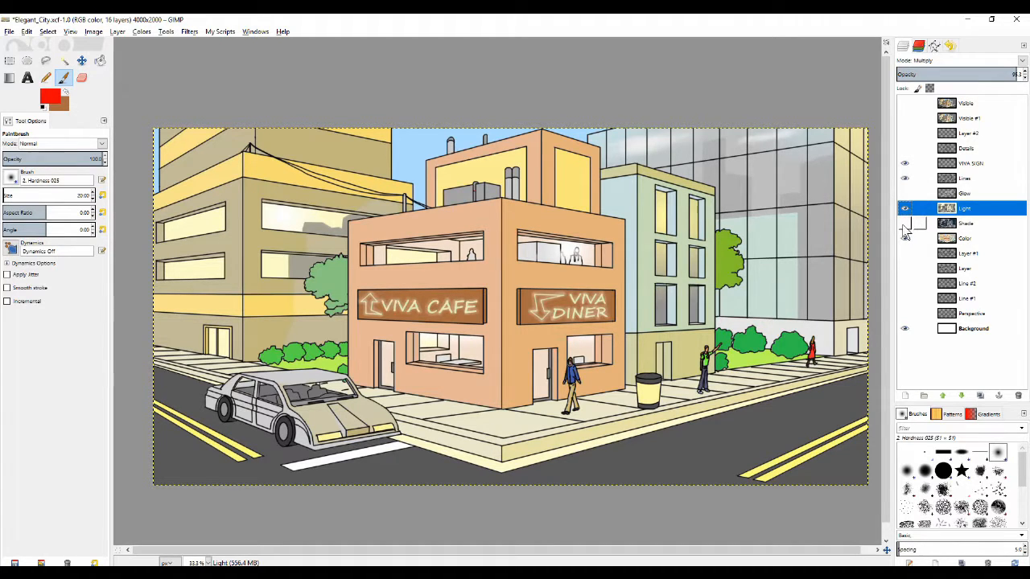
# - Turn the Shade layer back on over the coloured scene
pyautogui.click(904, 224)
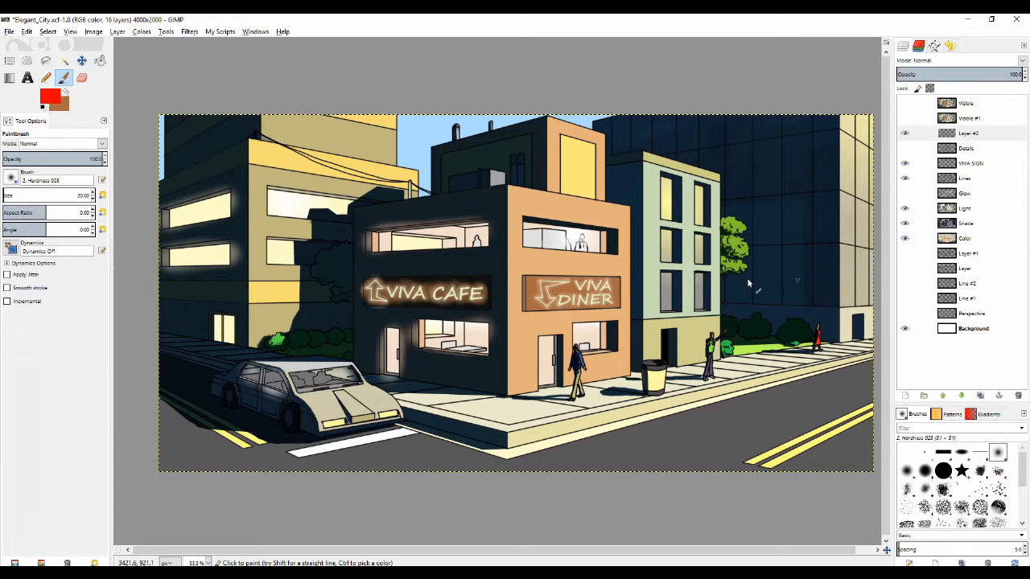
pyautogui.moveTo(463, 290)
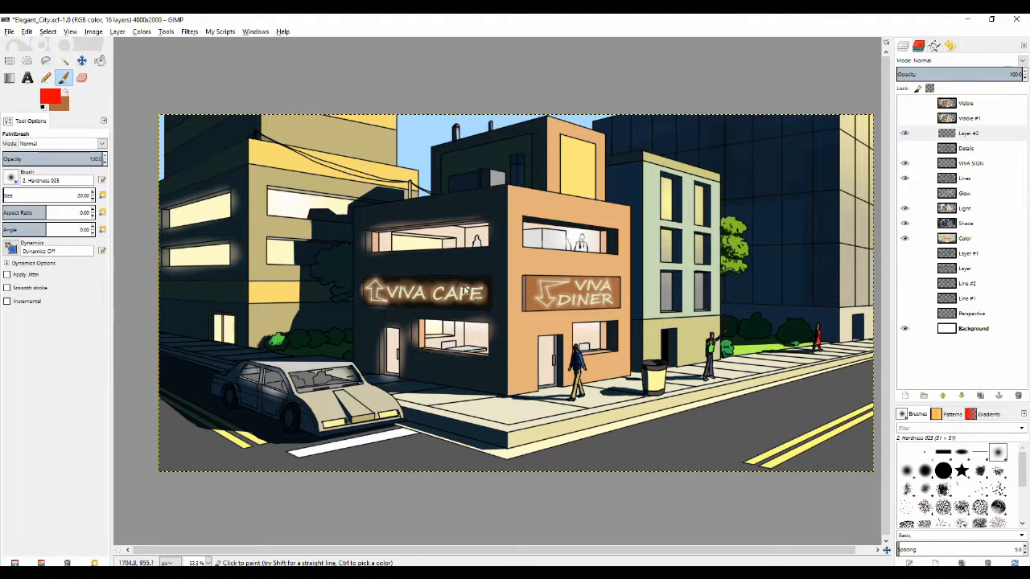
pyautogui.moveTo(395, 258)
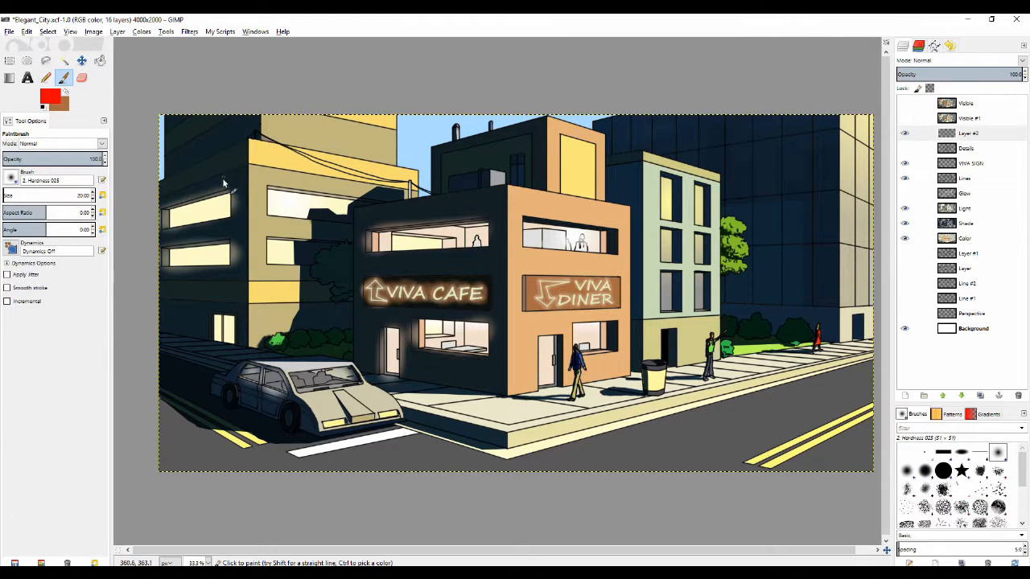
pyautogui.moveTo(281, 205)
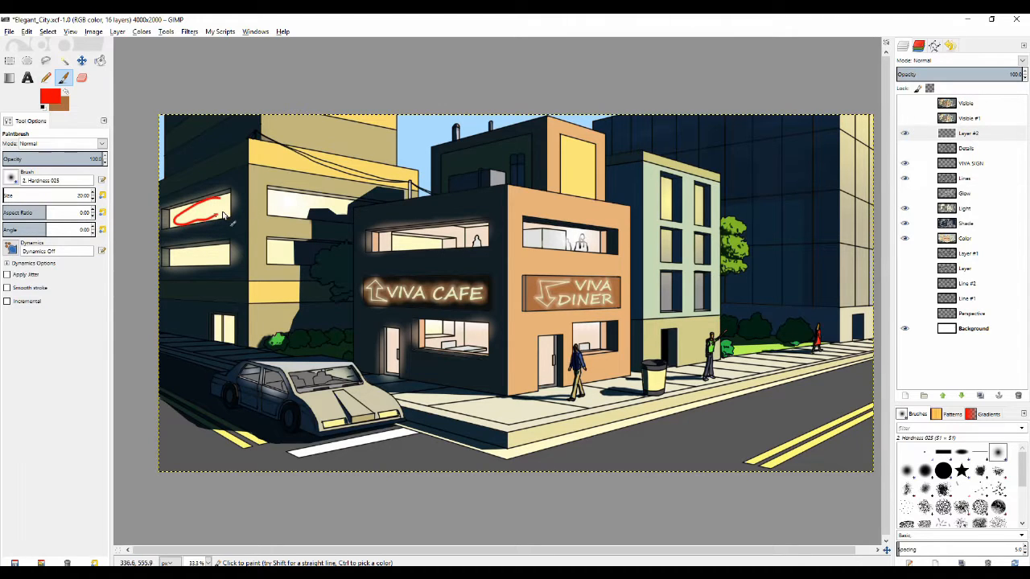
# - Paint a red test stroke over the window, then hide the Light layer
pyautogui.moveTo(173, 250); pyautogui.dragTo(230, 258)
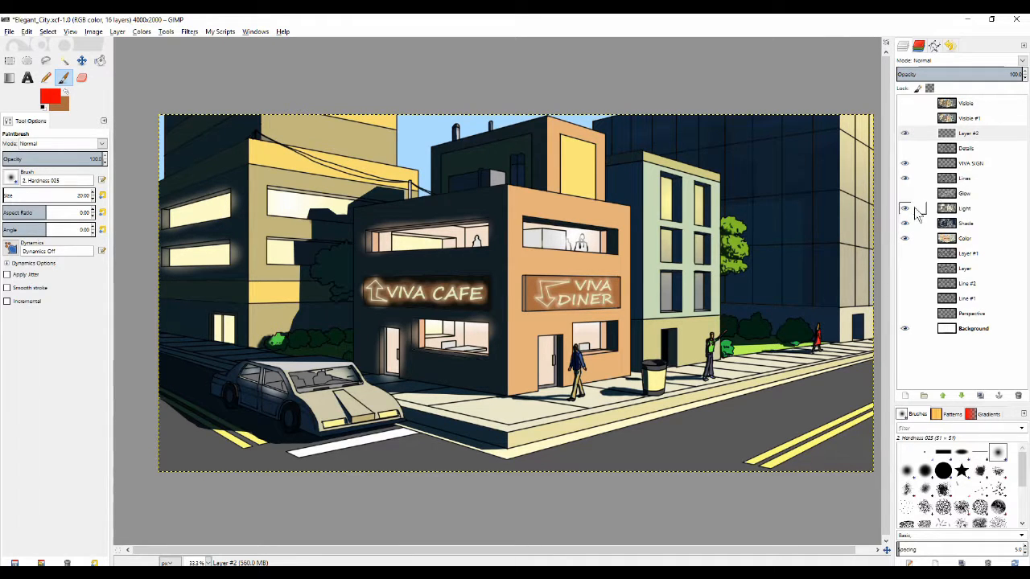
pyautogui.click(970, 133)
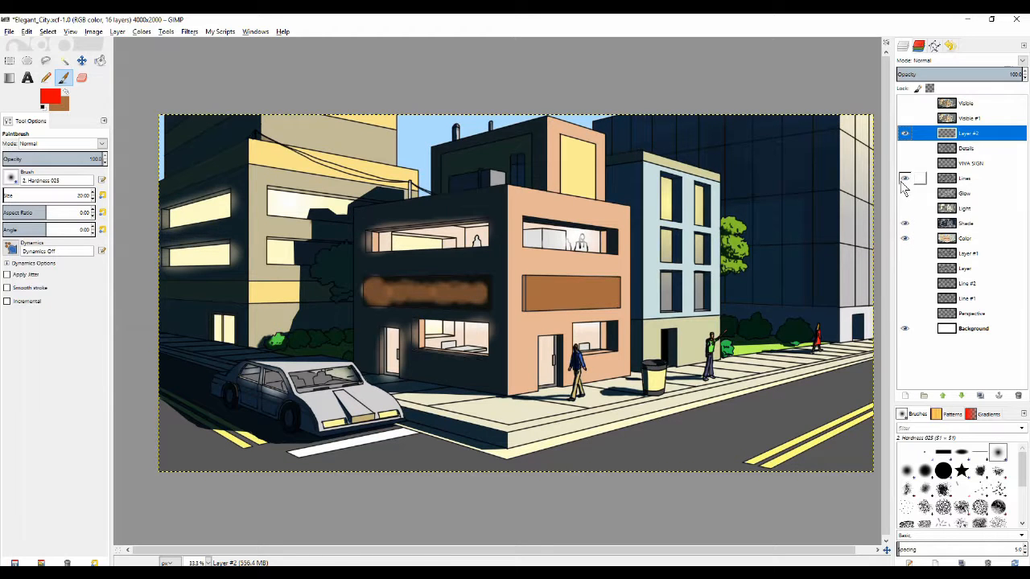
pyautogui.click(966, 223)
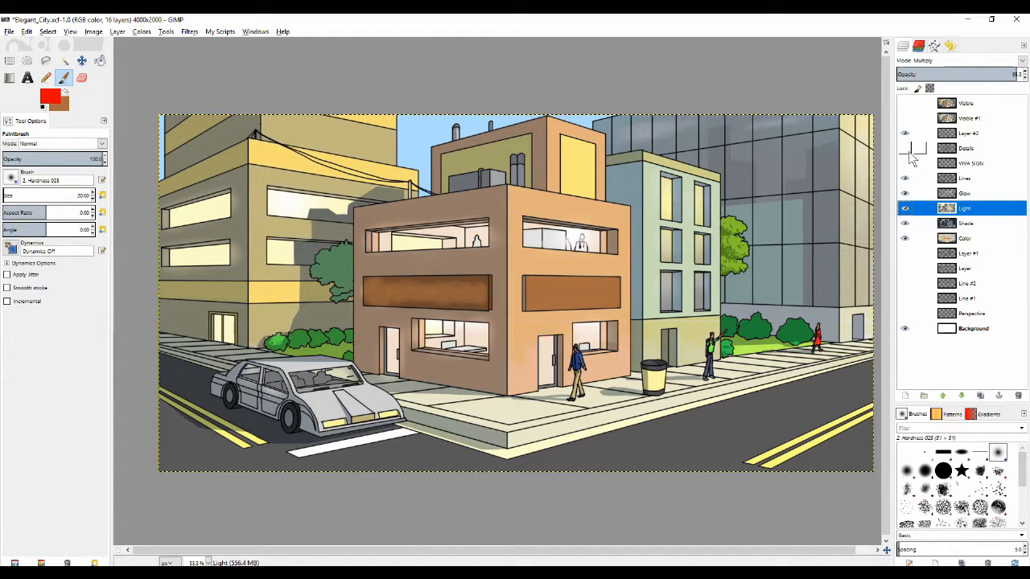
pyautogui.click(905, 162)
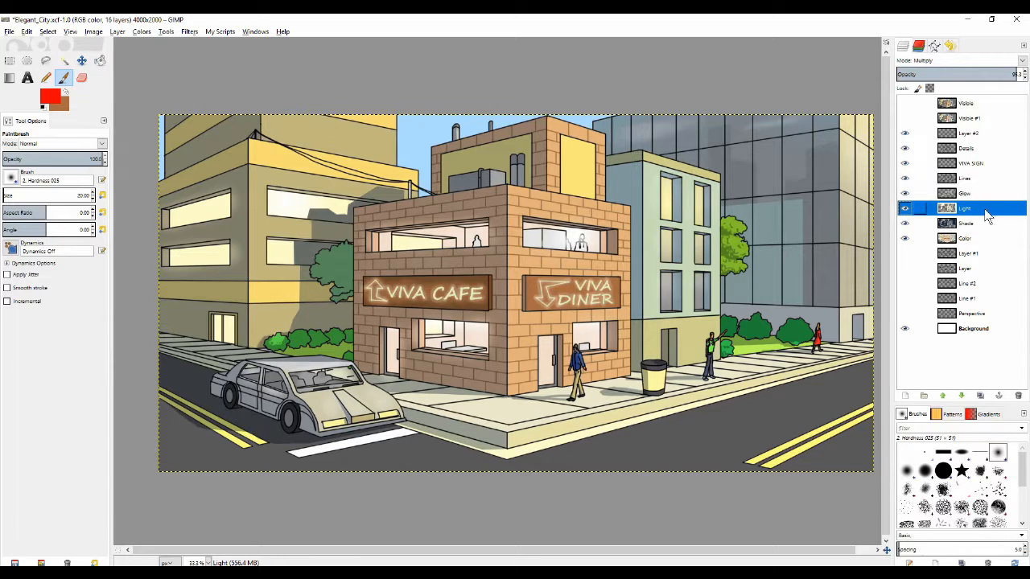
pyautogui.moveTo(969, 215)
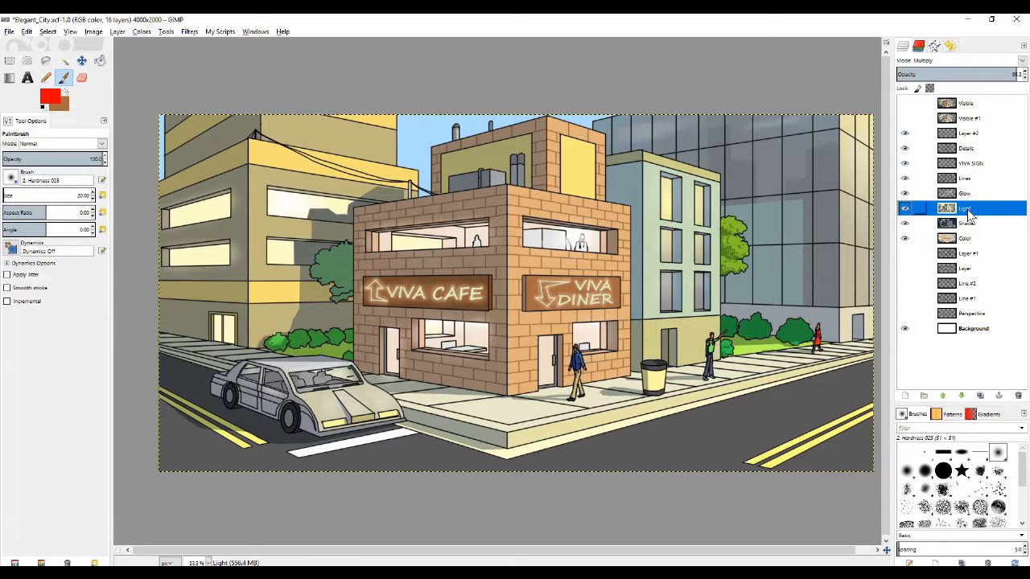
pyautogui.click(966, 223)
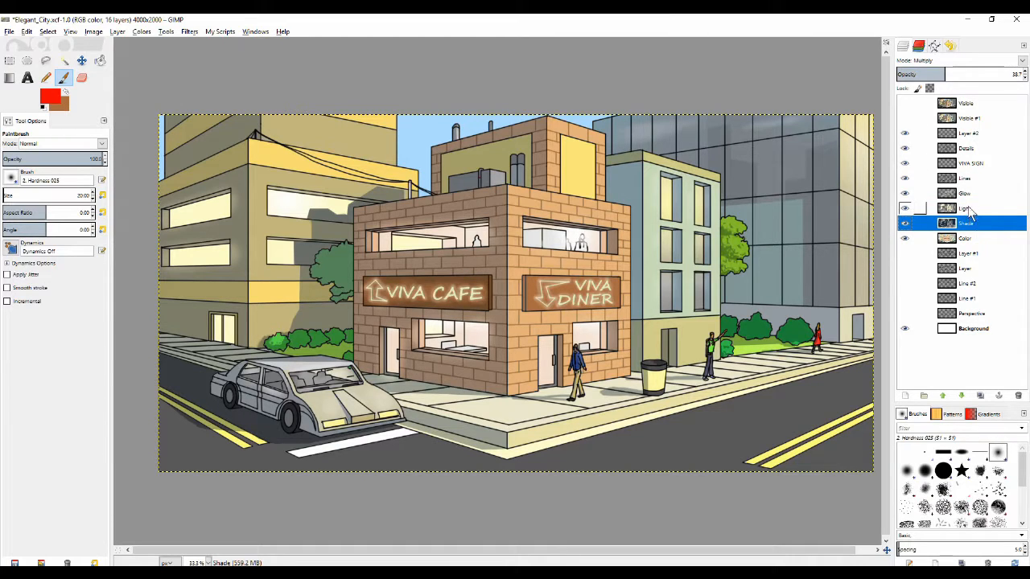
pyautogui.click(964, 209)
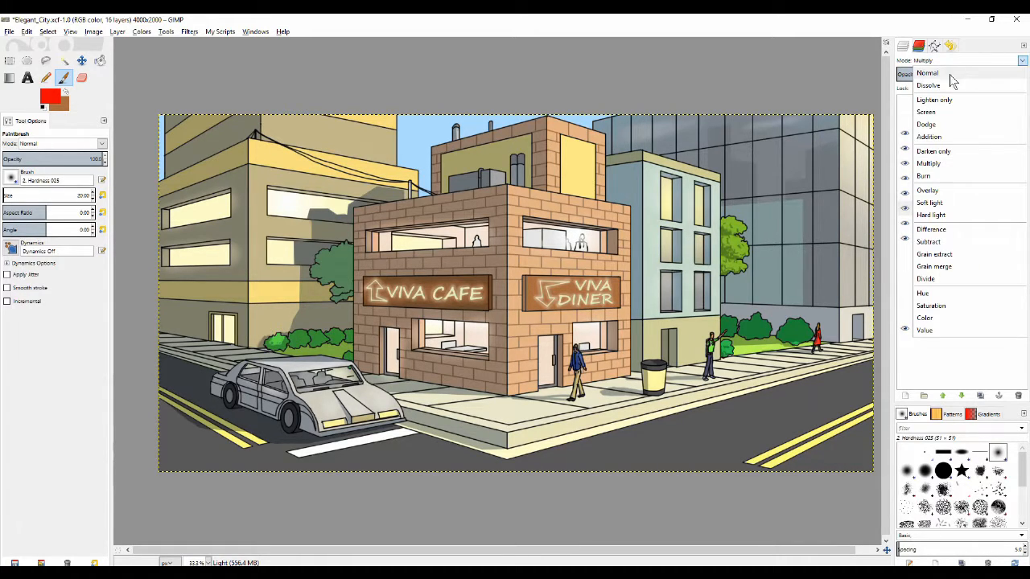
# - Switch Light and Shade to Normal mode and vary Shade's opacity to compare
pyautogui.click(927, 72)
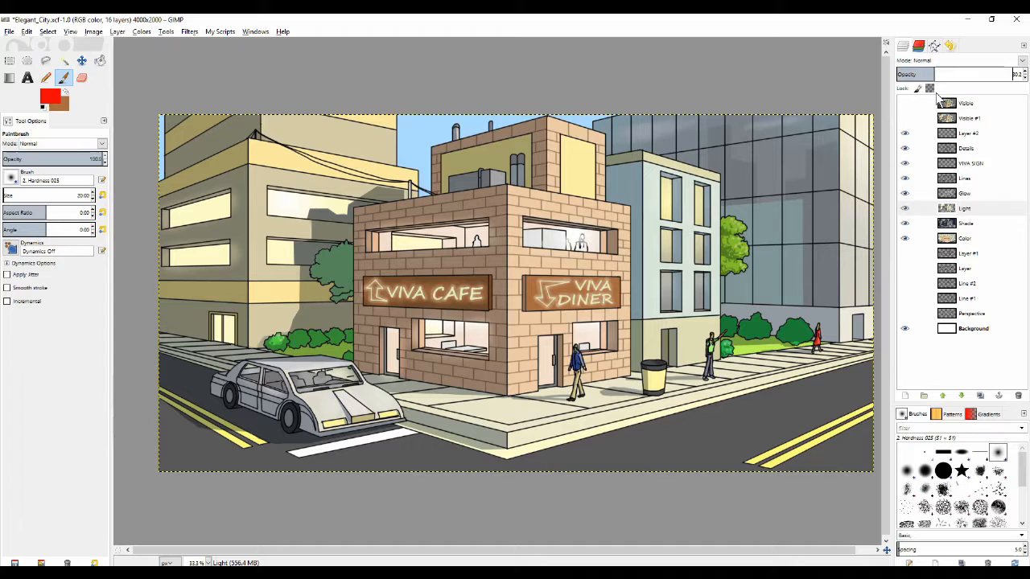
pyautogui.click(965, 222)
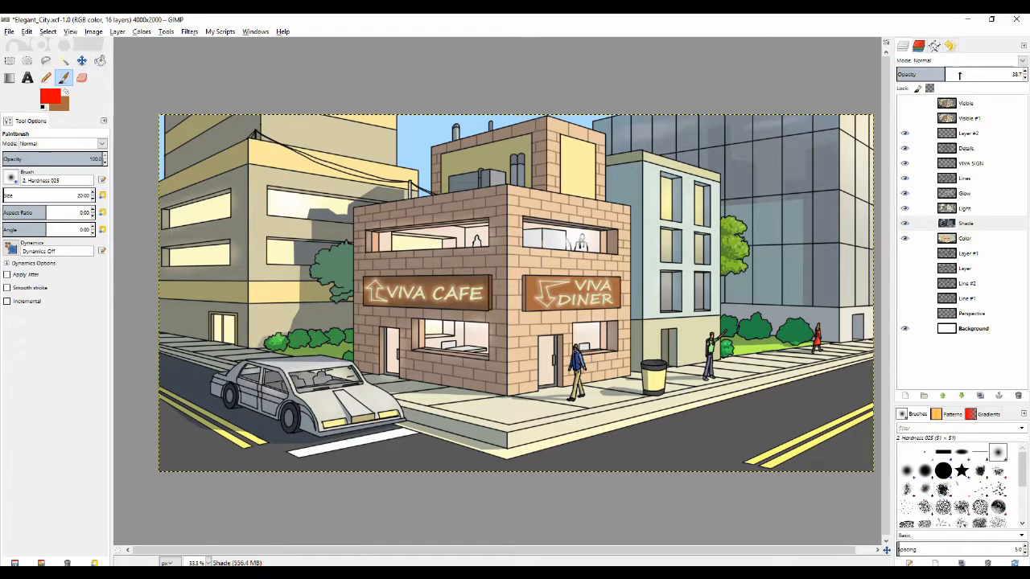
pyautogui.moveTo(966, 74); pyautogui.dragTo(1014, 74)
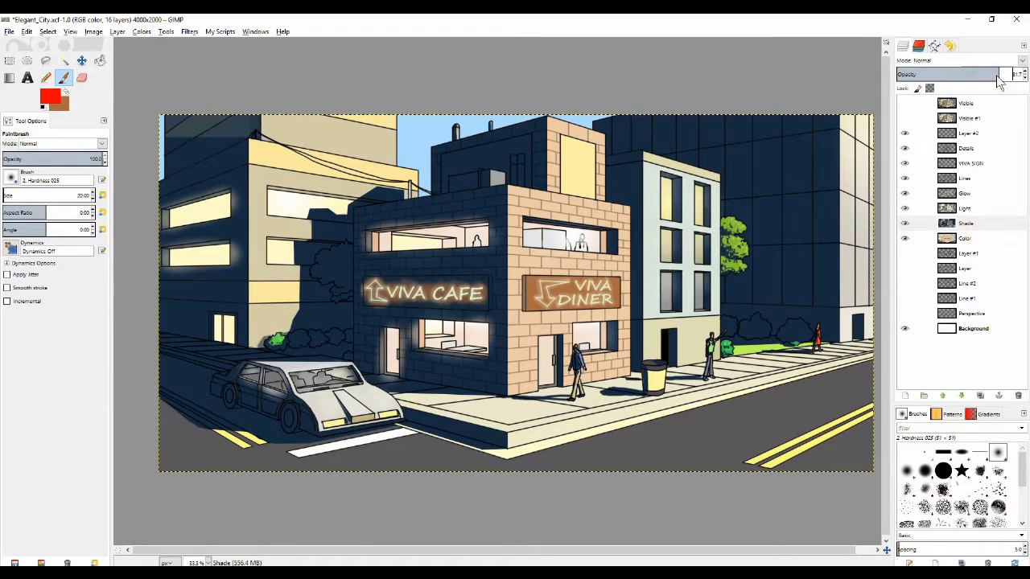
pyautogui.moveTo(998, 74); pyautogui.dragTo(962, 74)
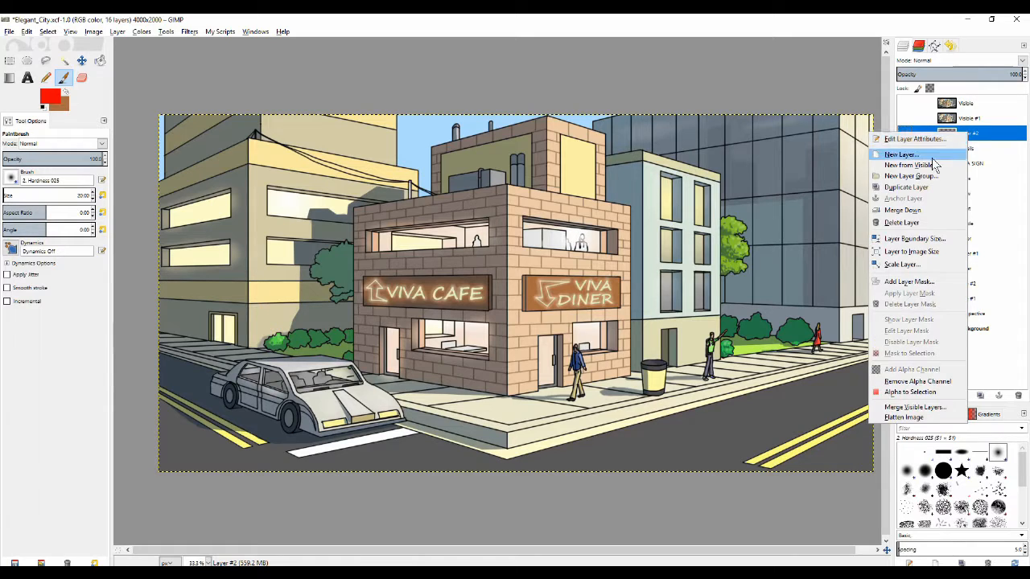
pyautogui.moveTo(910, 165)
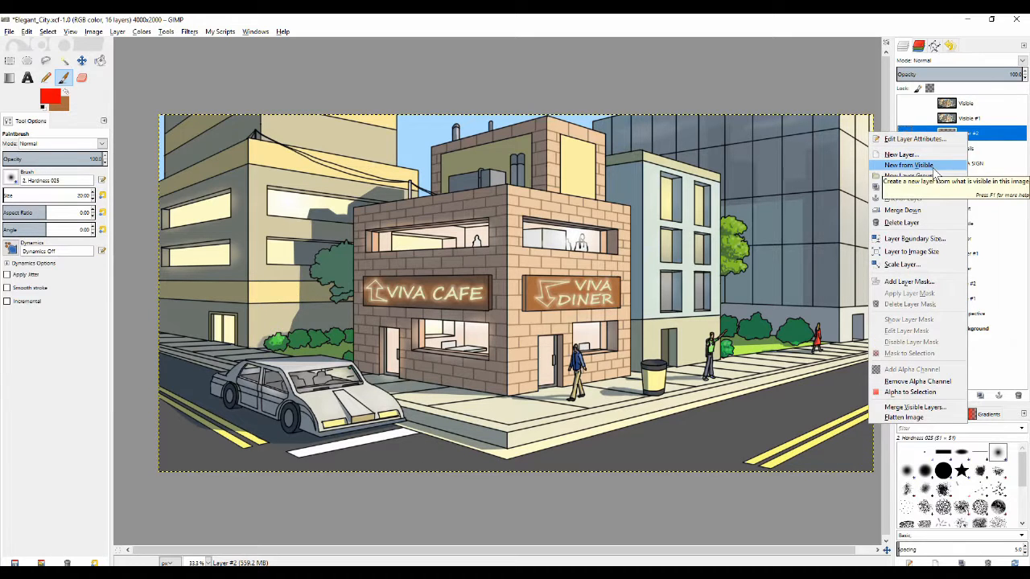
# - Create and hide a merged Visible #2 layer, then select the Light layer
pyautogui.click(910, 165)
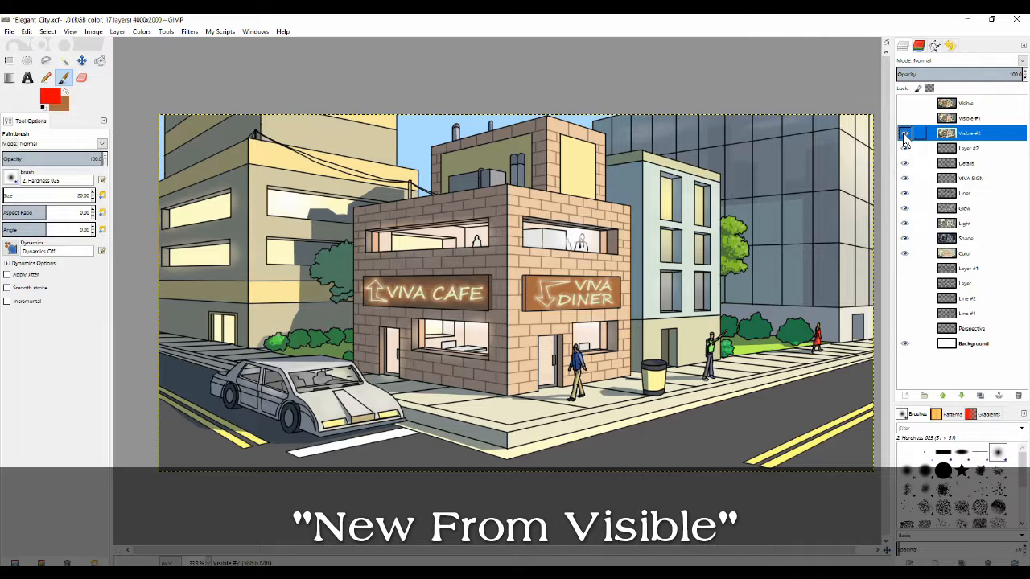
pyautogui.click(905, 103)
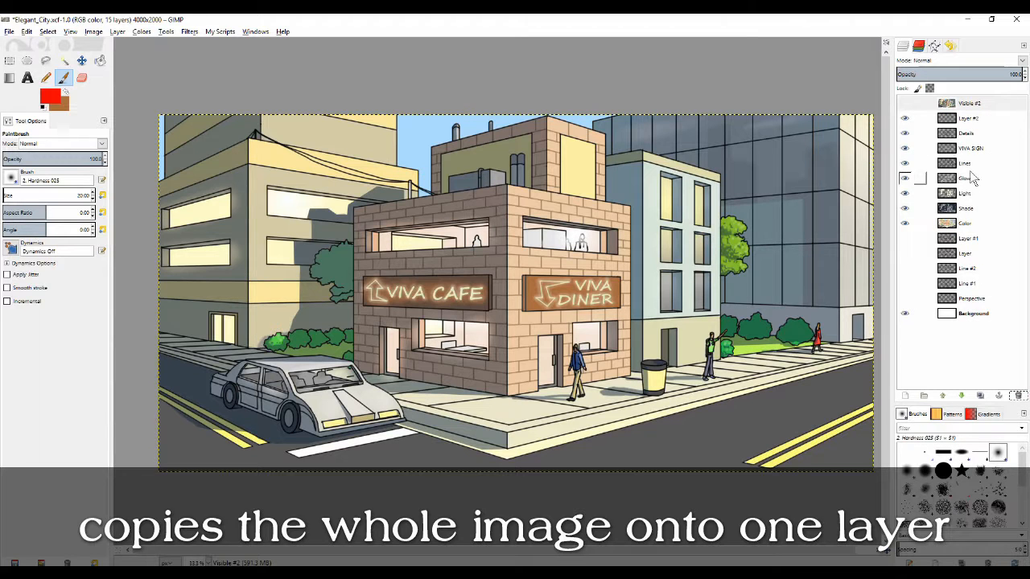
pyautogui.click(965, 193)
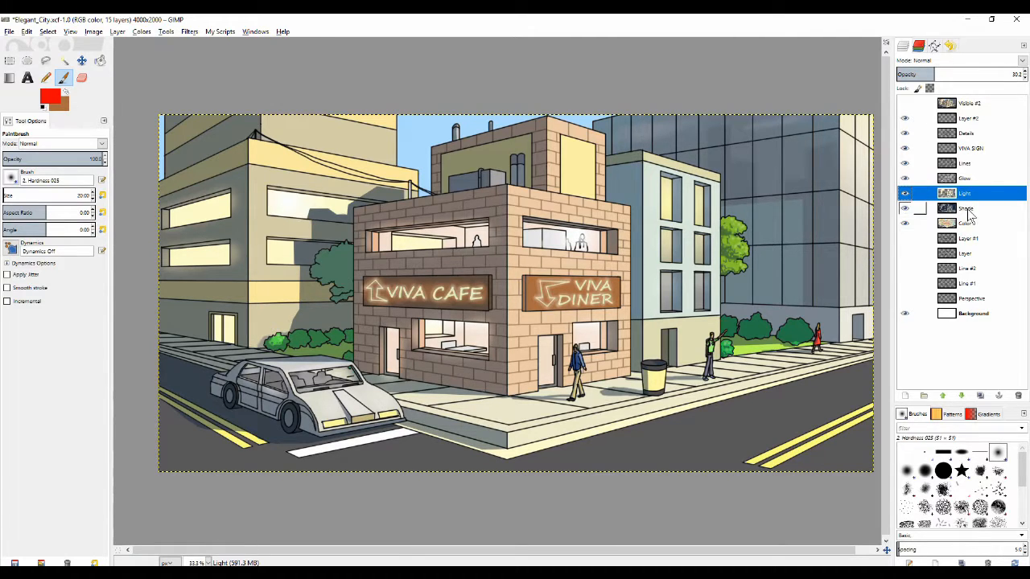
pyautogui.click(966, 208)
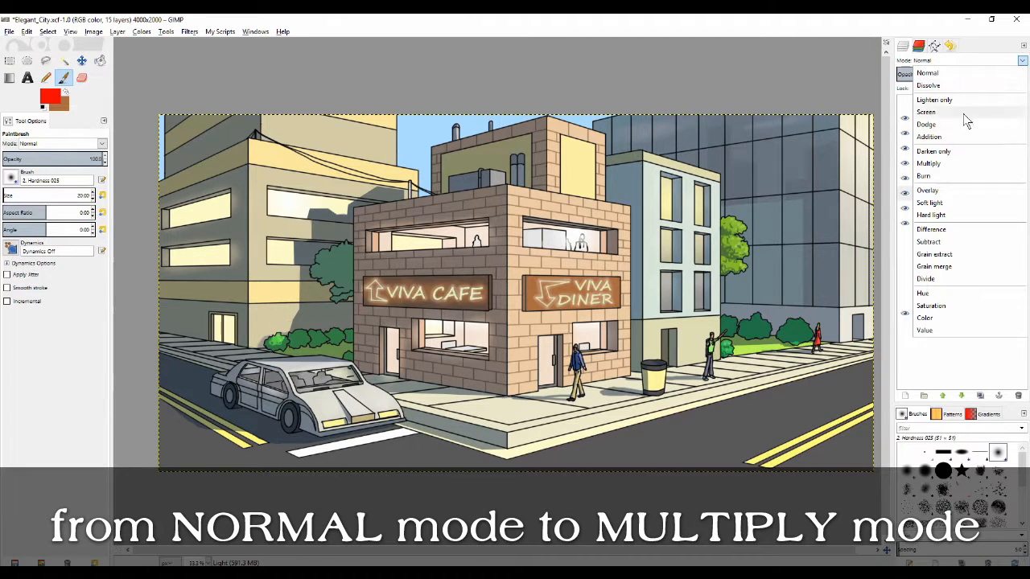
# - Set Light and Shade back to Multiply, briefly hide Color, and lower Light's opacity to 48.5
pyautogui.click(929, 163)
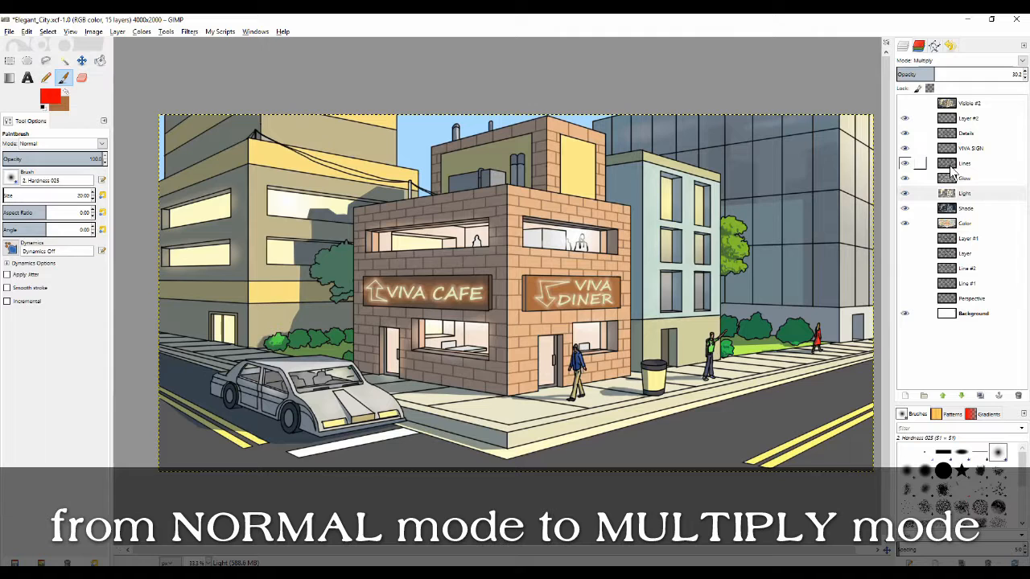
pyautogui.click(966, 208)
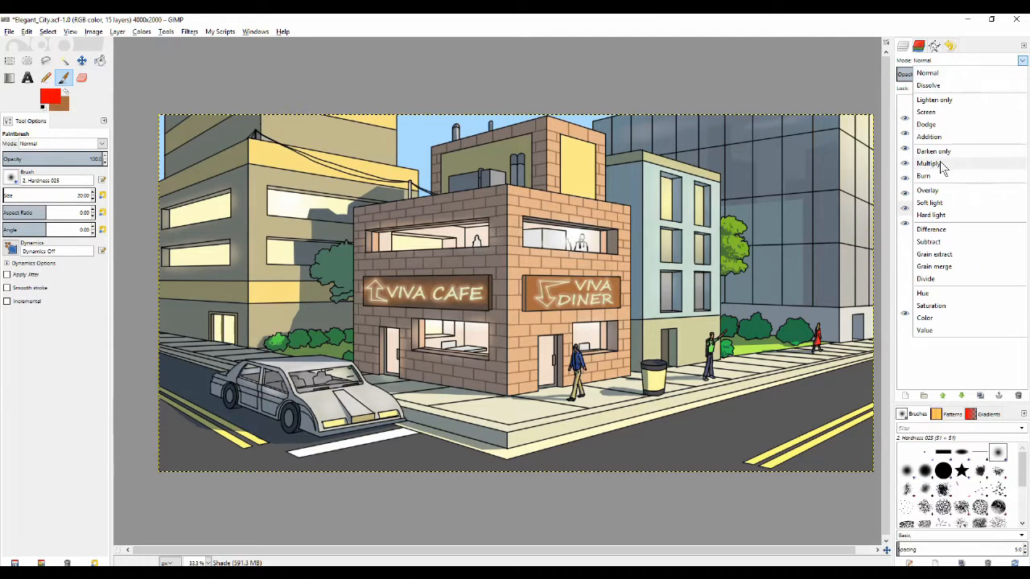
pyautogui.click(931, 164)
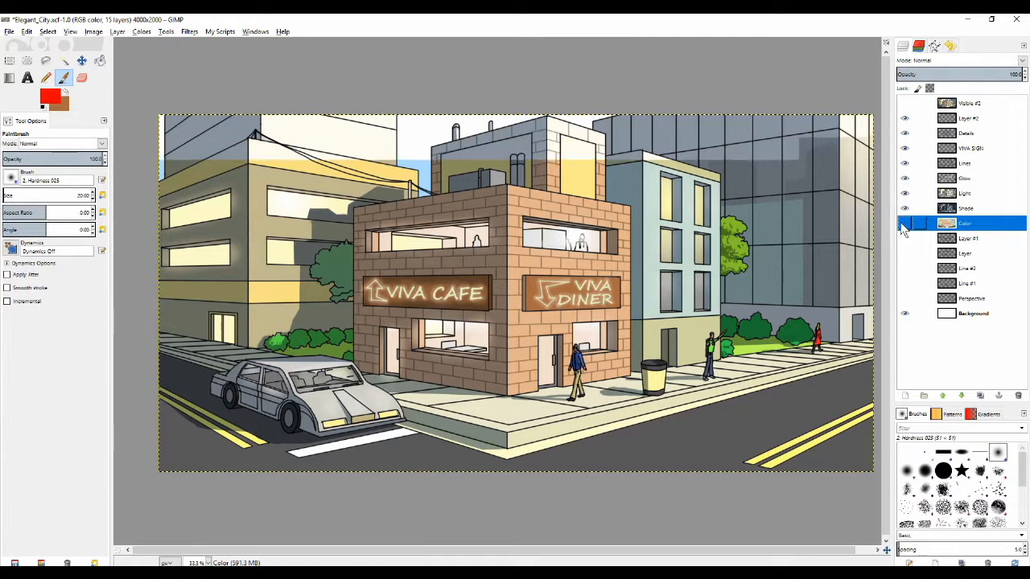
pyautogui.click(904, 224)
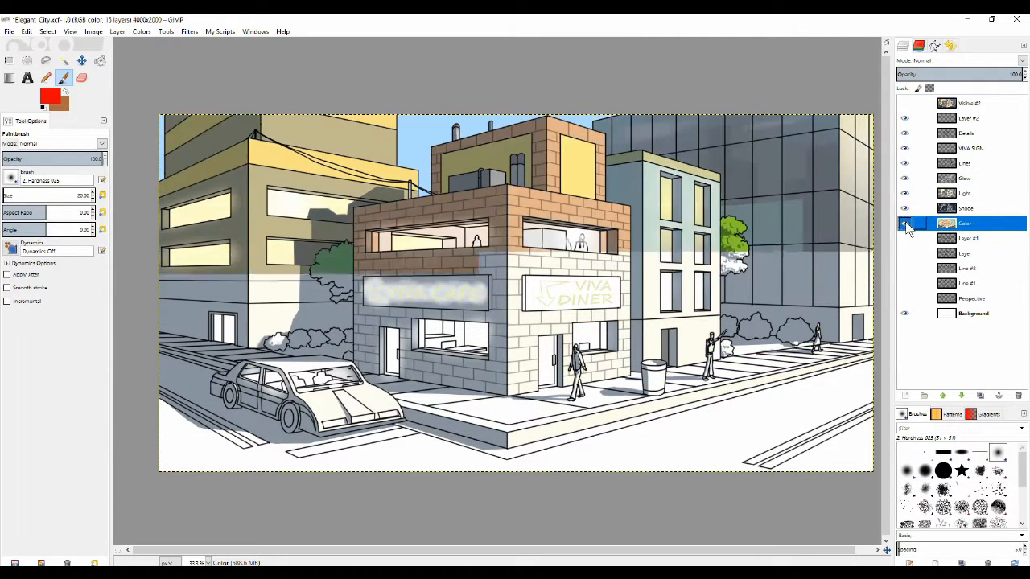
pyautogui.click(906, 223)
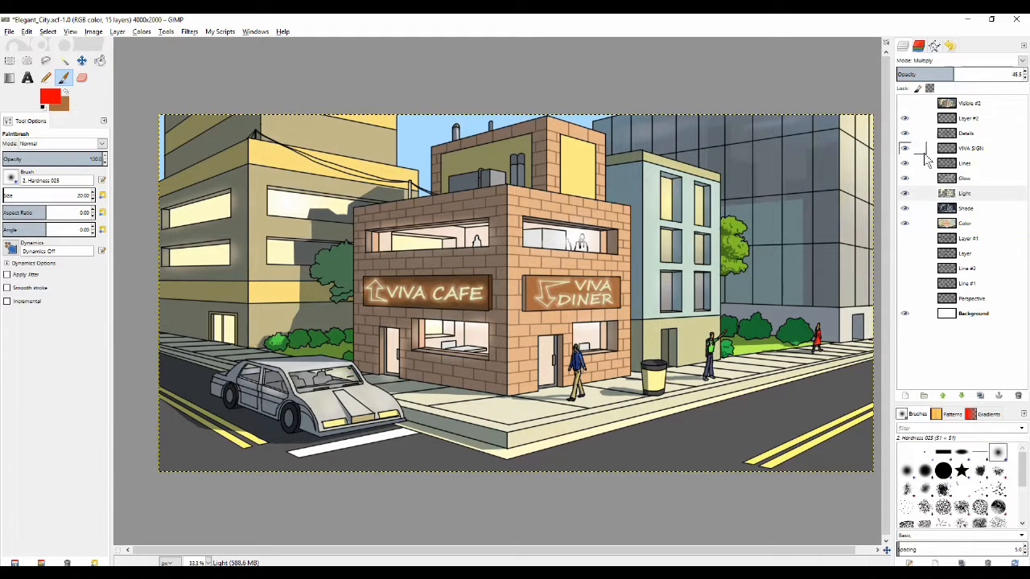
pyautogui.click(965, 193)
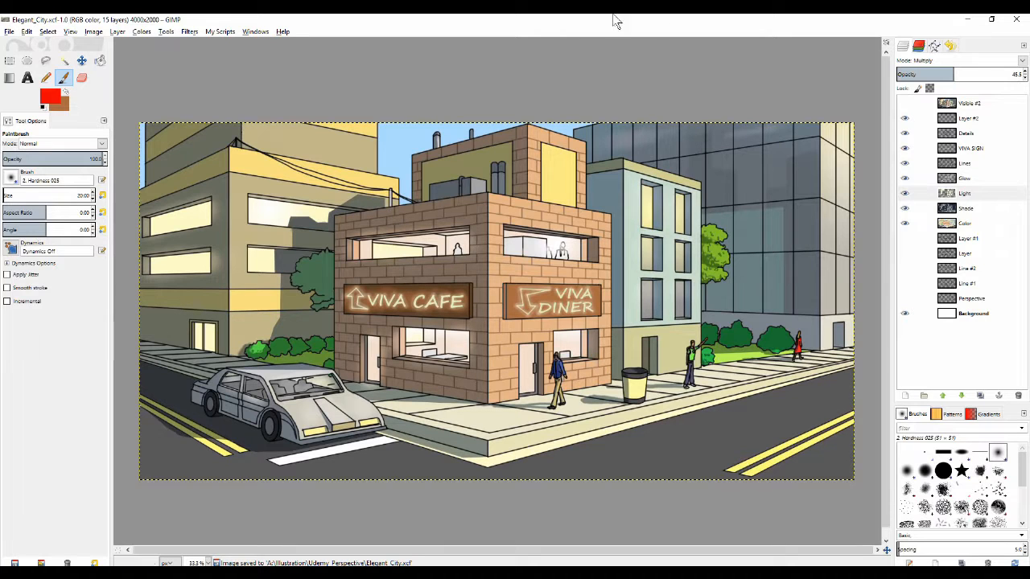
# - Add a merged 'New from Visible' layer on top and hide the older Visible #2 layer
pyautogui.click(966, 103)
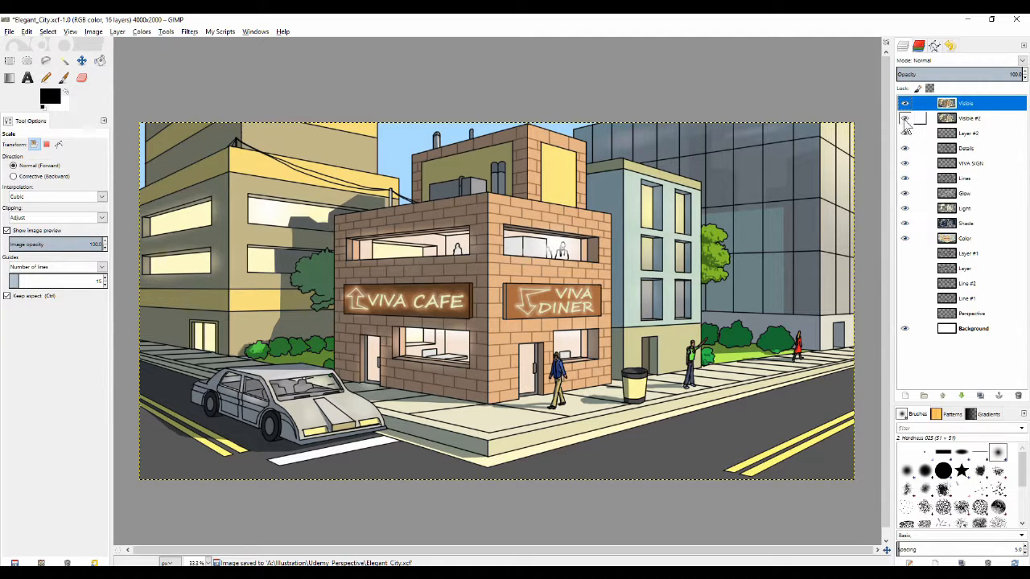
pyautogui.click(905, 103)
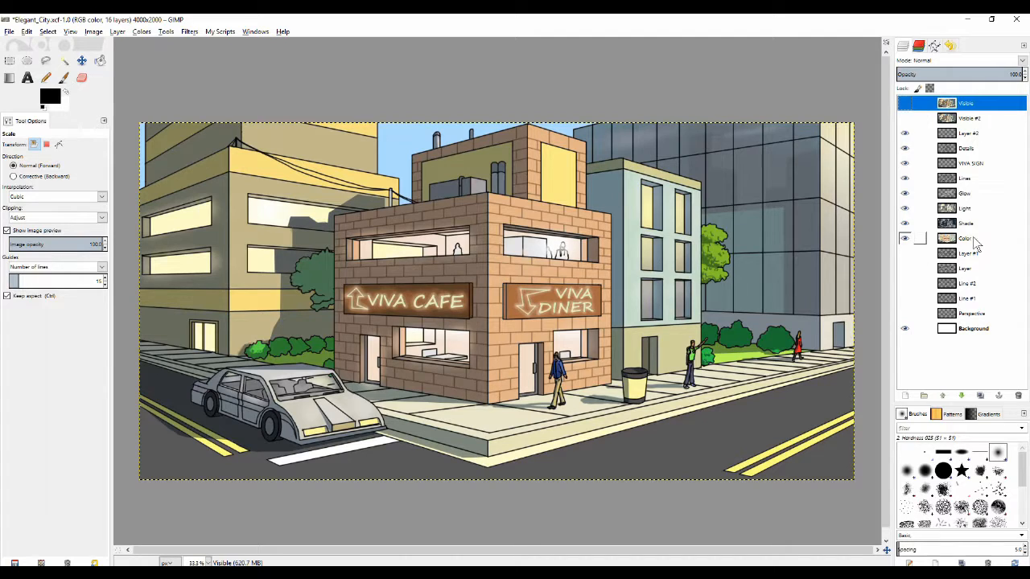
# - Select the Color, Light and Shade layers to check Multiply mode and opacities 48.5 and 51.5
pyautogui.click(965, 238)
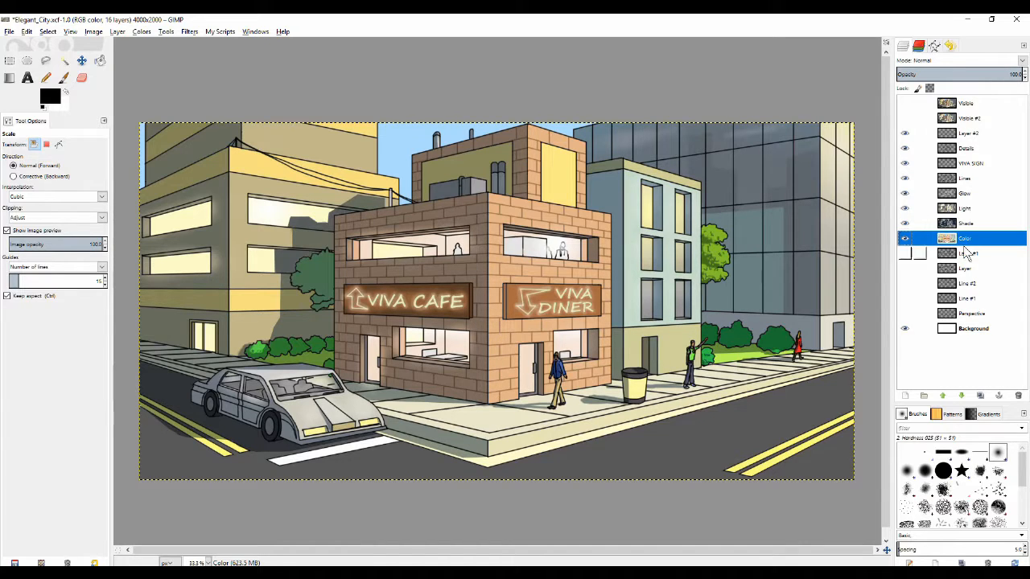
pyautogui.click(965, 208)
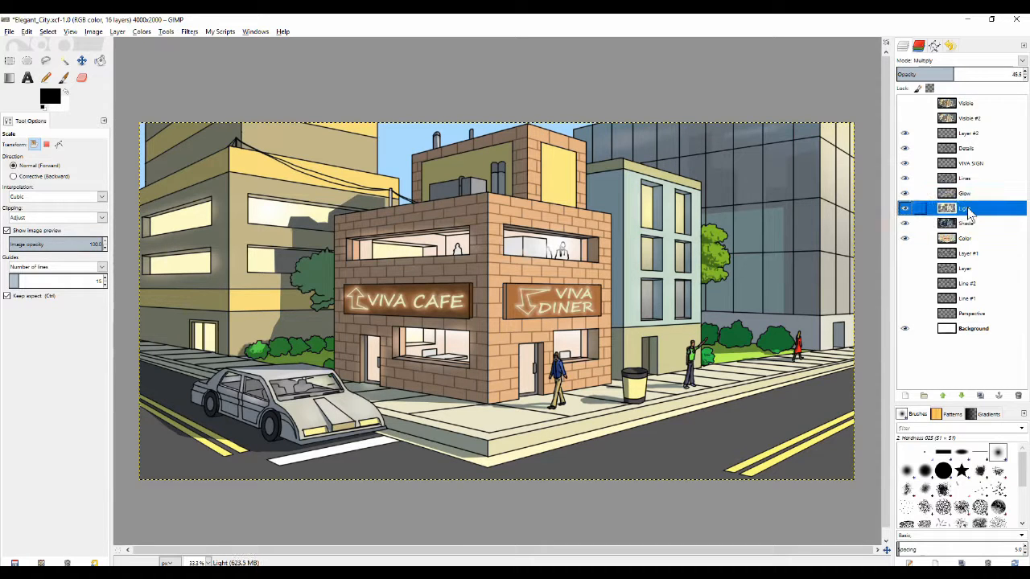
pyautogui.click(965, 223)
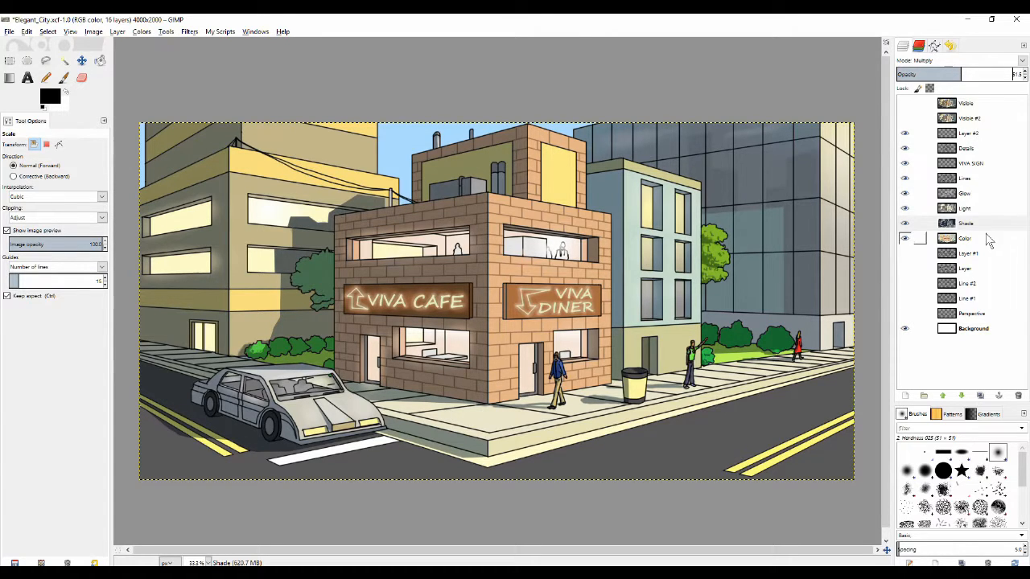
pyautogui.click(966, 223)
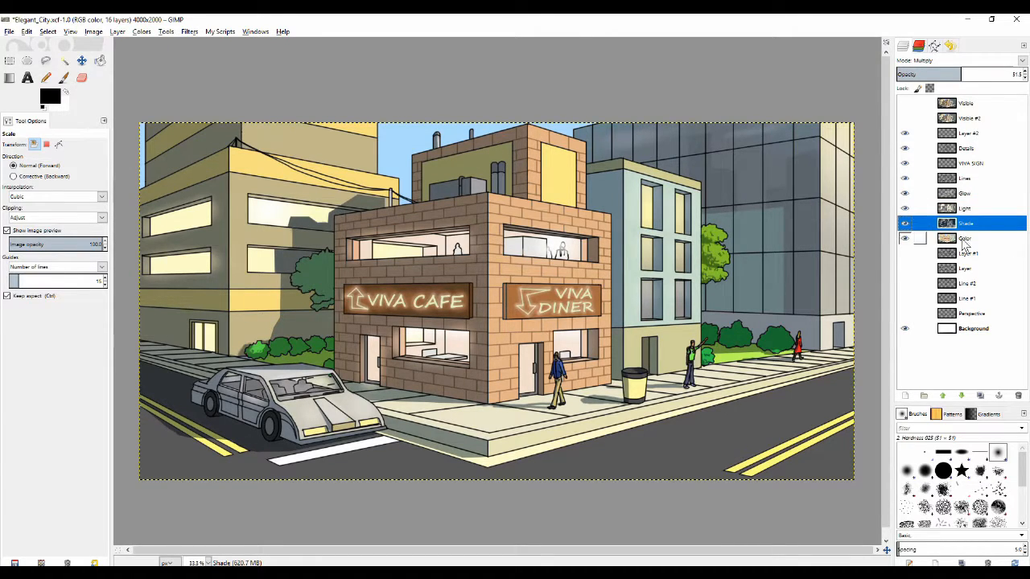
pyautogui.click(965, 238)
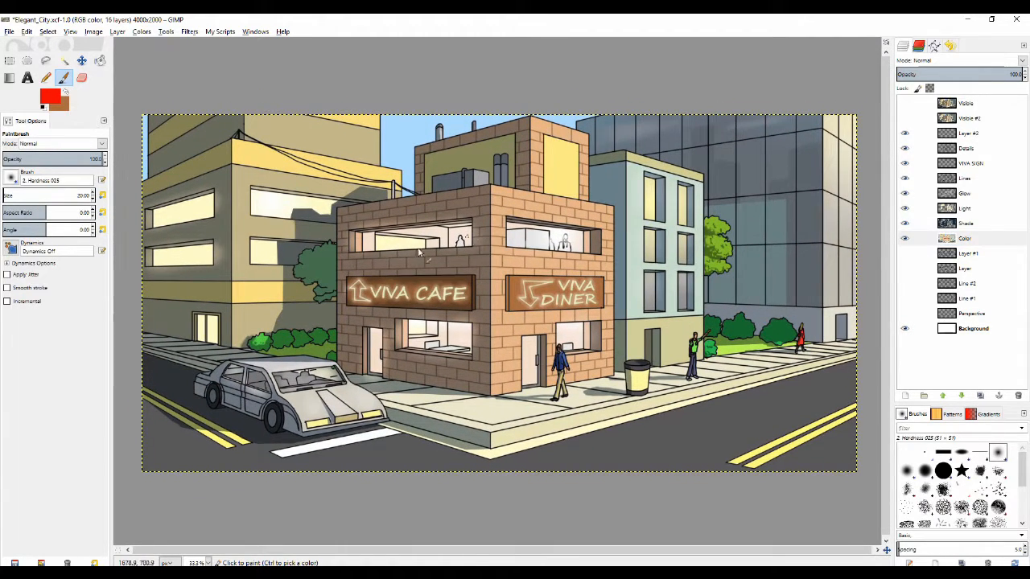
pyautogui.moveTo(358, 226)
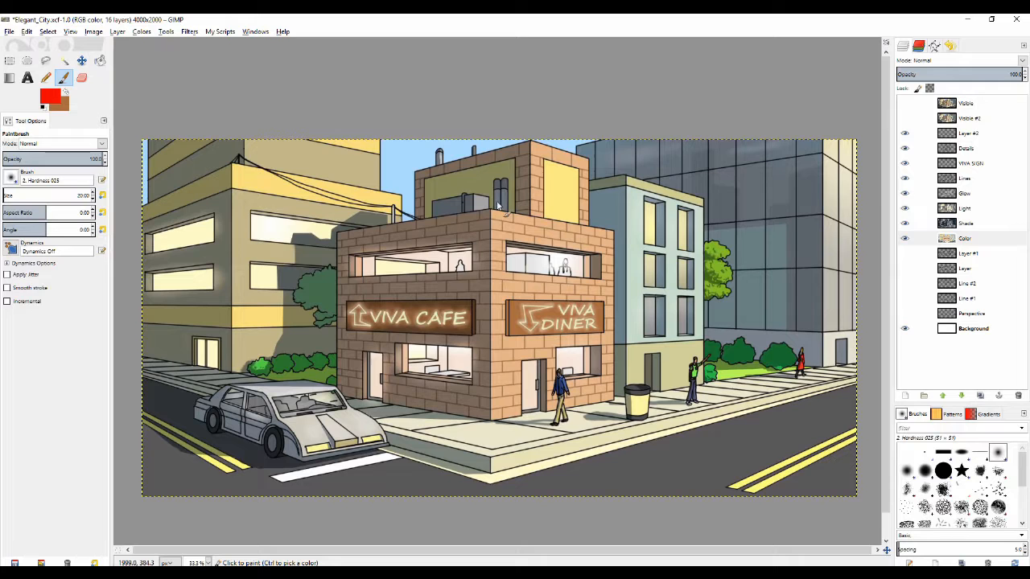
pyautogui.moveTo(474, 245)
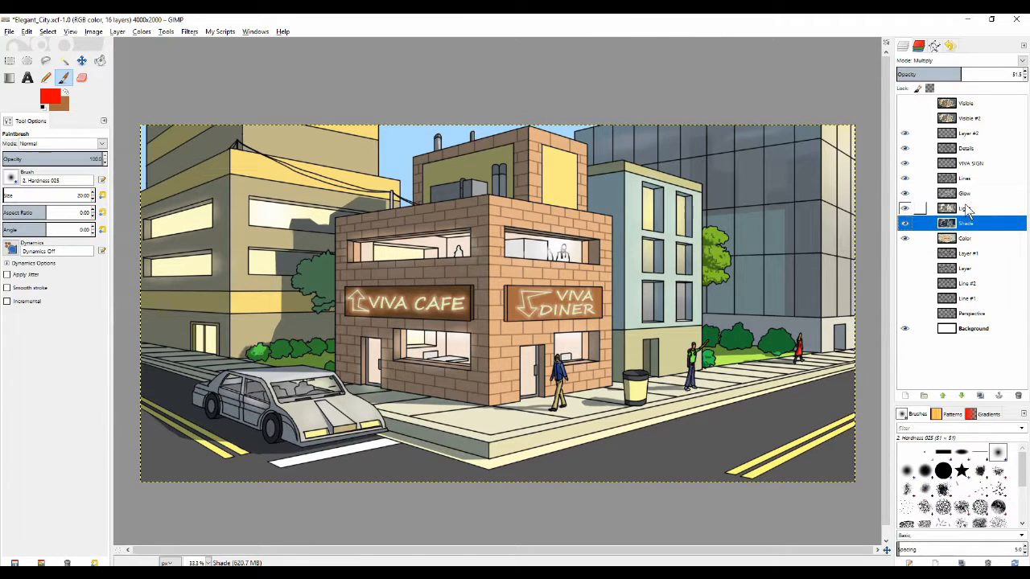
# - Review the Glow and Details layers' blend modes, opacity and visibility in the Layers panel
pyautogui.click(965, 193)
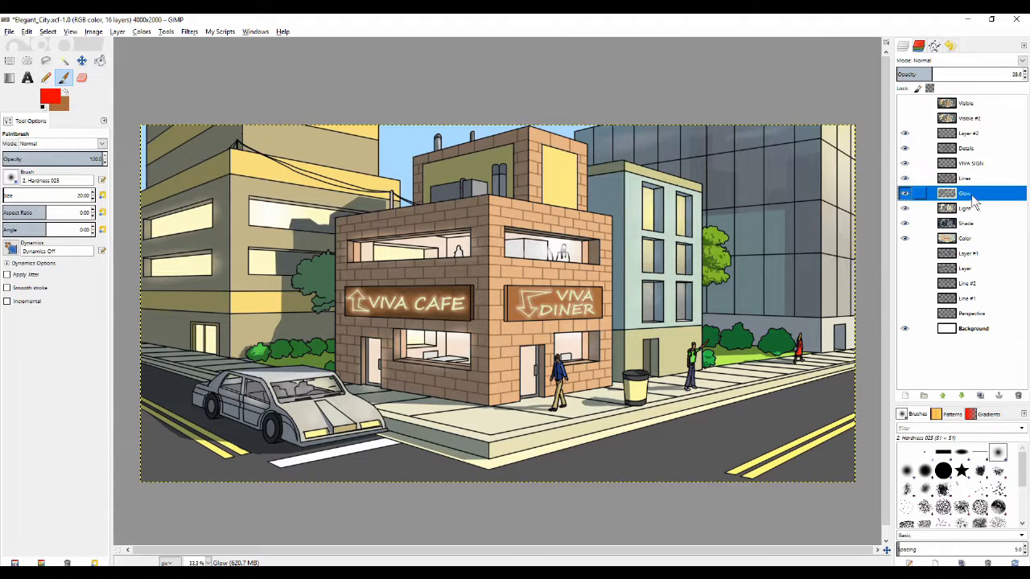
pyautogui.click(904, 178)
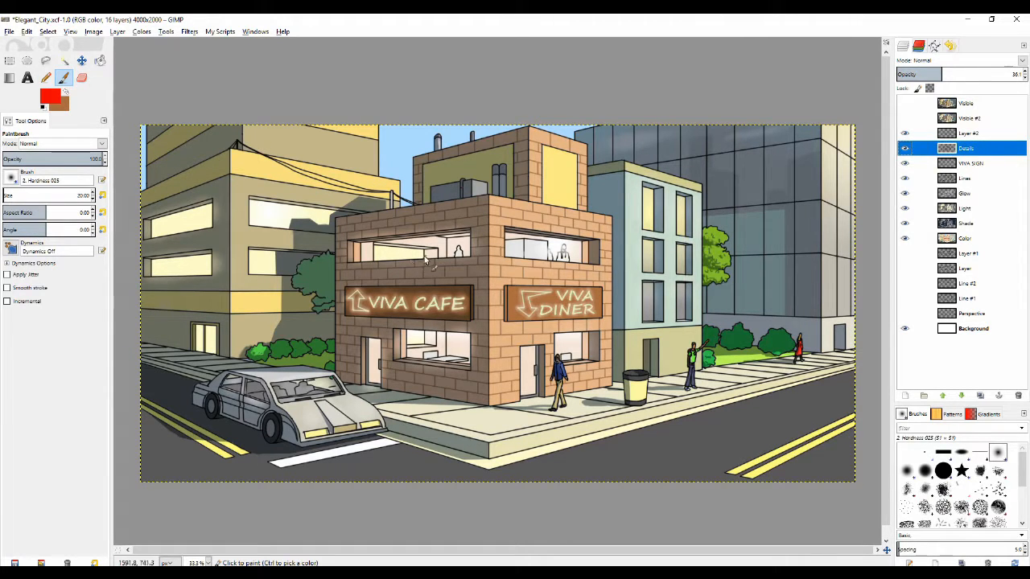
pyautogui.click(905, 148)
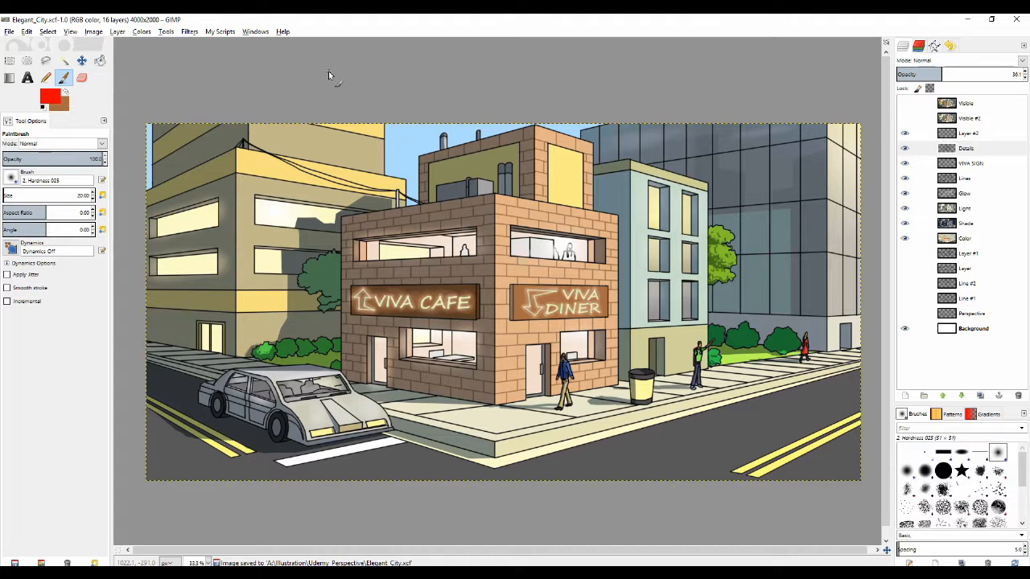
pyautogui.click(905, 178)
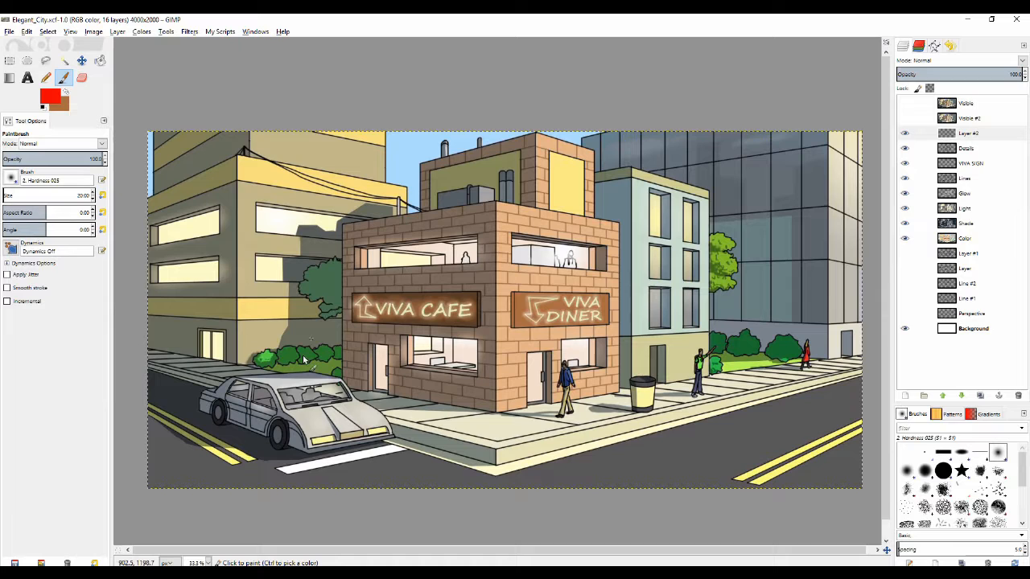
pyautogui.moveTo(360, 416)
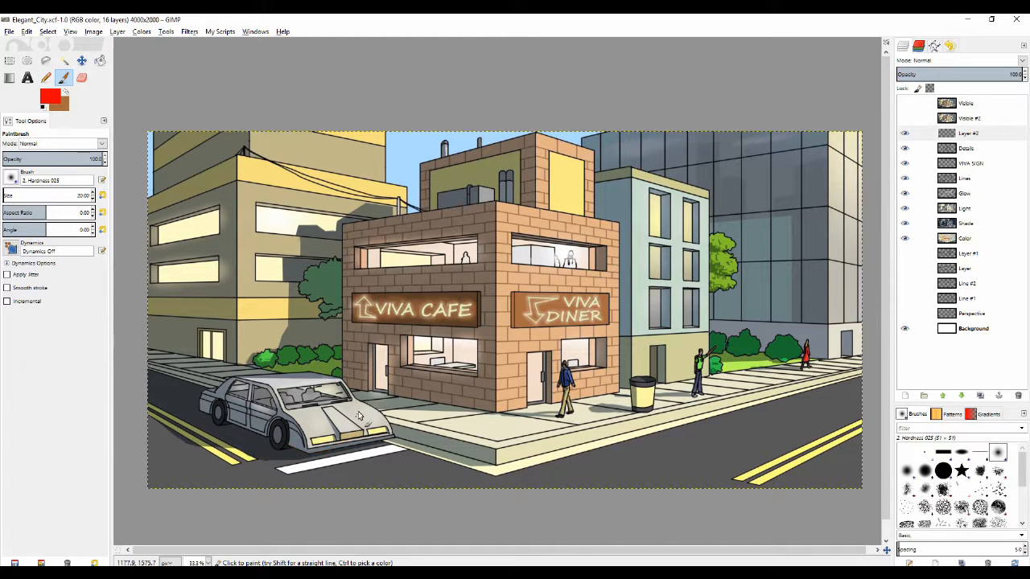
pyautogui.moveTo(350, 415); pyautogui.dragTo(338, 427)
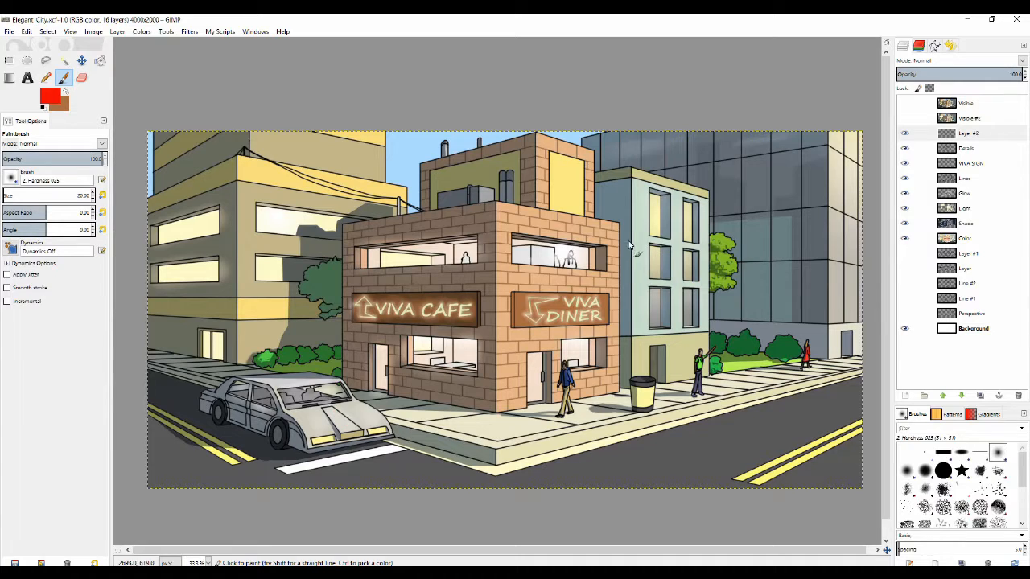
pyautogui.moveTo(720, 242)
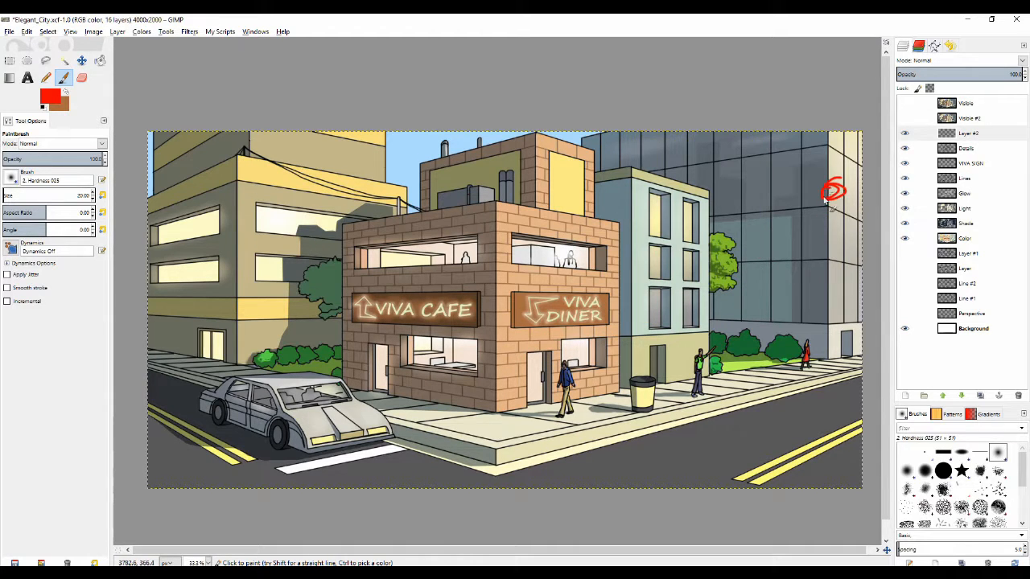
pyautogui.moveTo(821, 210); pyautogui.dragTo(760, 245)
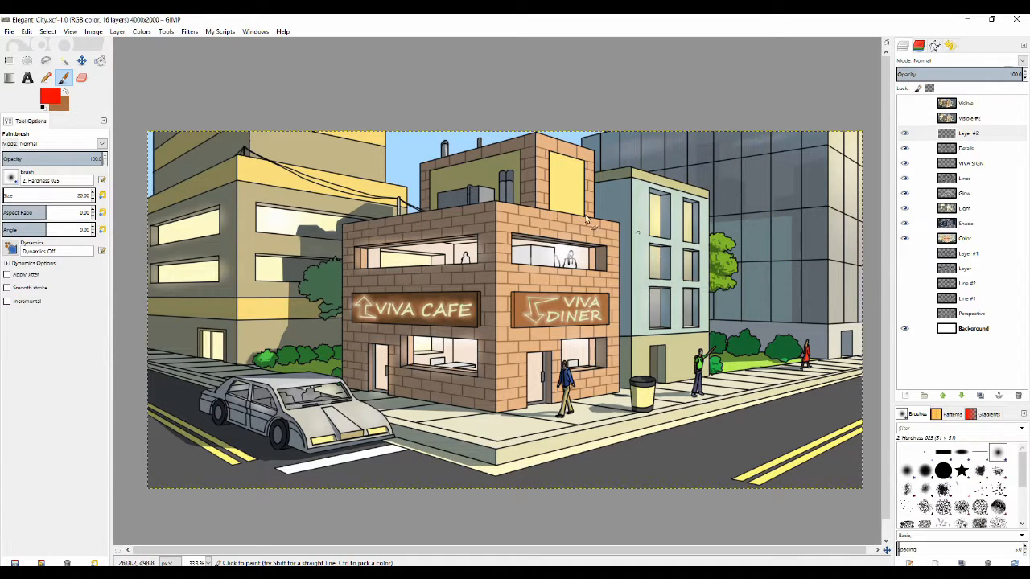
pyautogui.moveTo(680, 202)
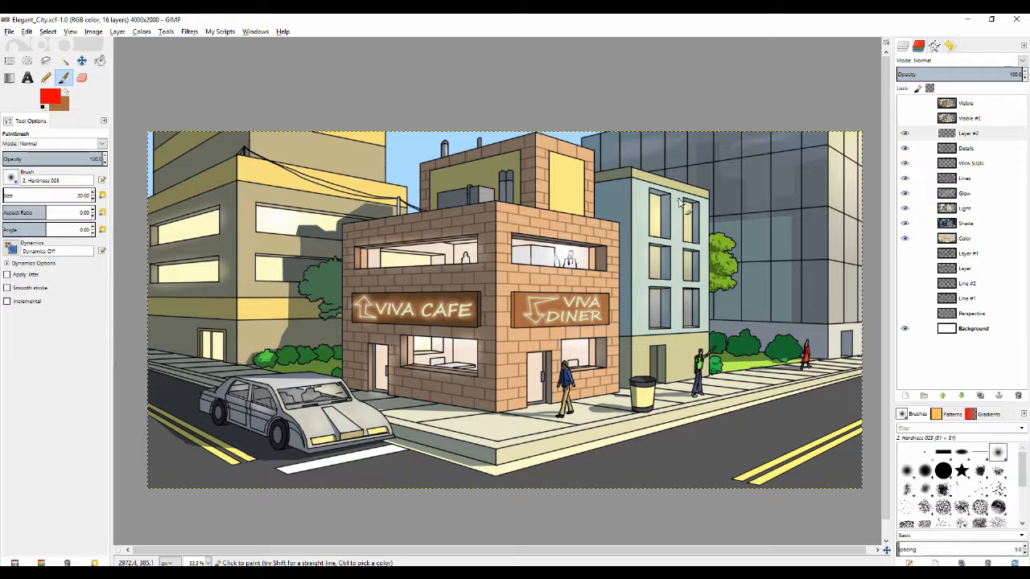
pyautogui.moveTo(704, 225)
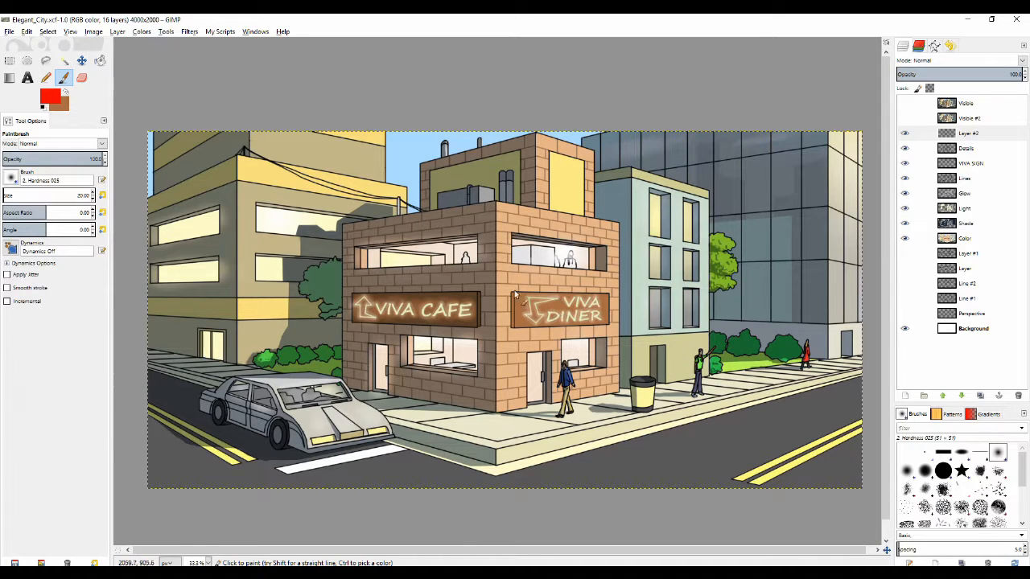
pyautogui.moveTo(438, 253)
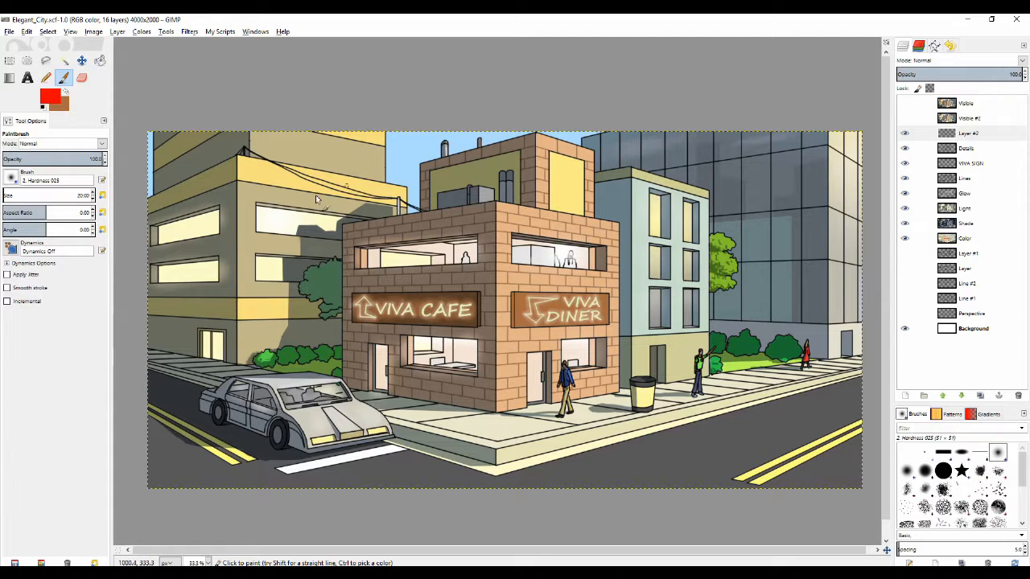
pyautogui.moveTo(517, 118)
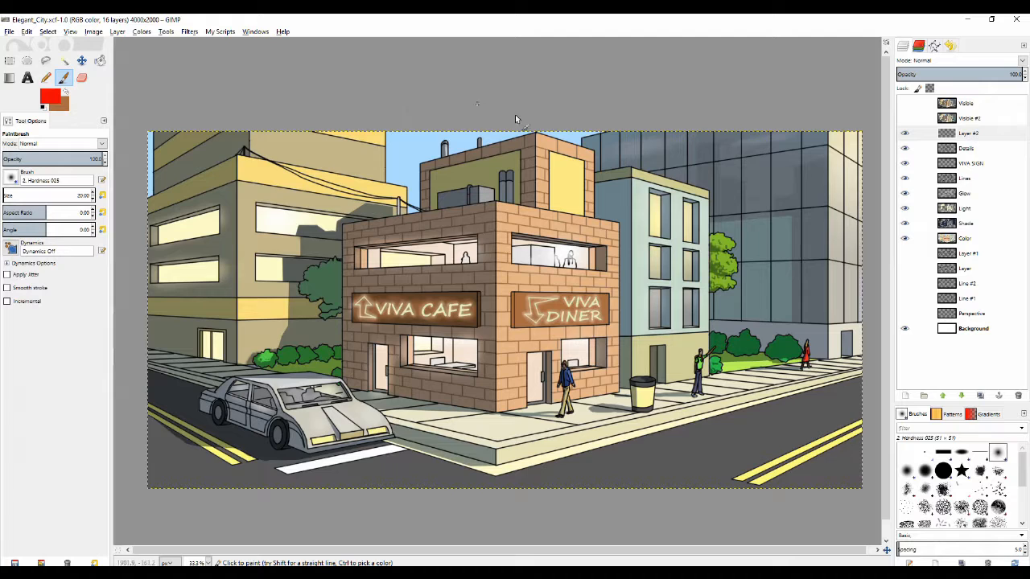
pyautogui.moveTo(638, 201); pyautogui.dragTo(639, 232)
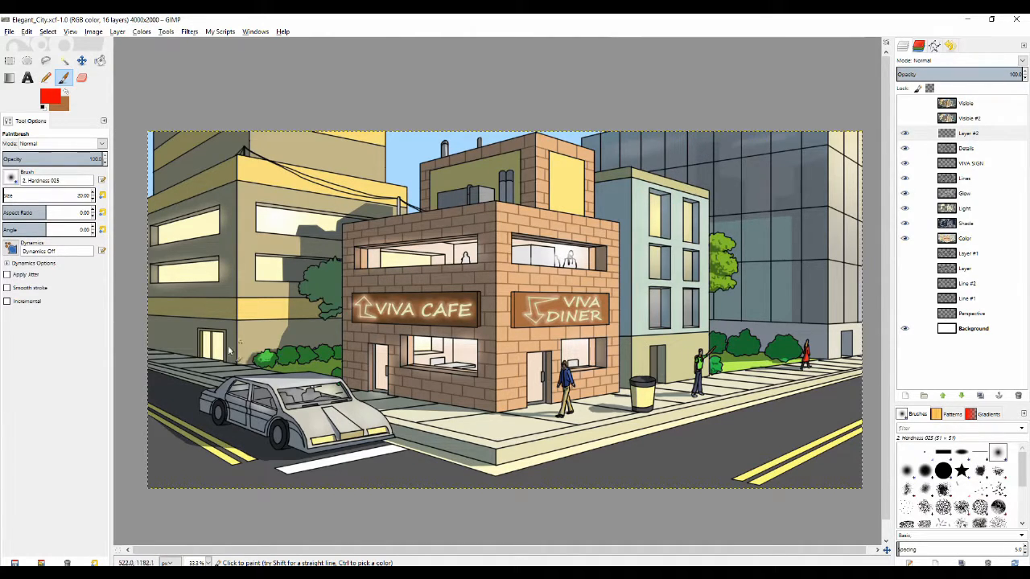
pyautogui.moveTo(624, 245)
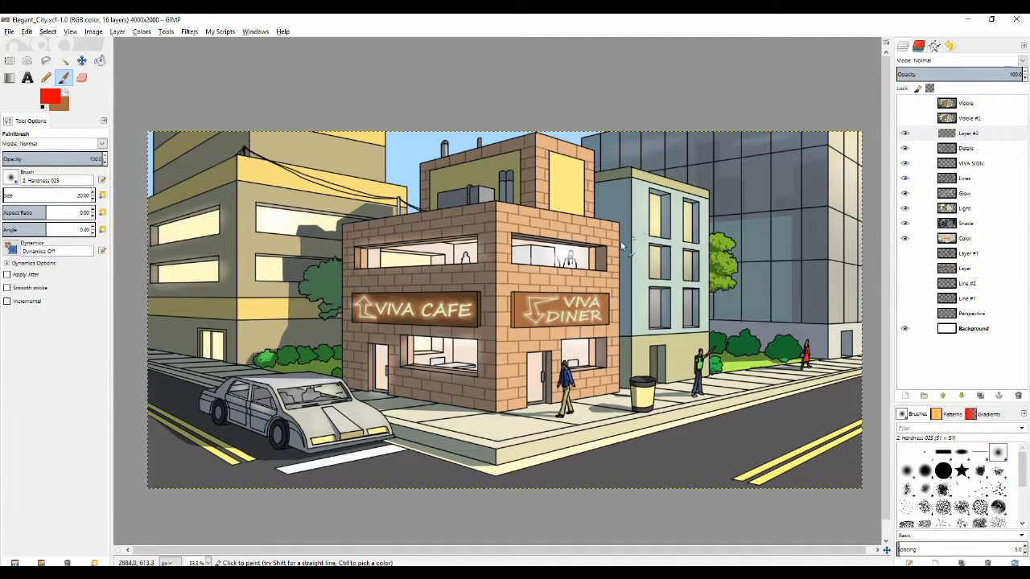
pyautogui.moveTo(535, 234)
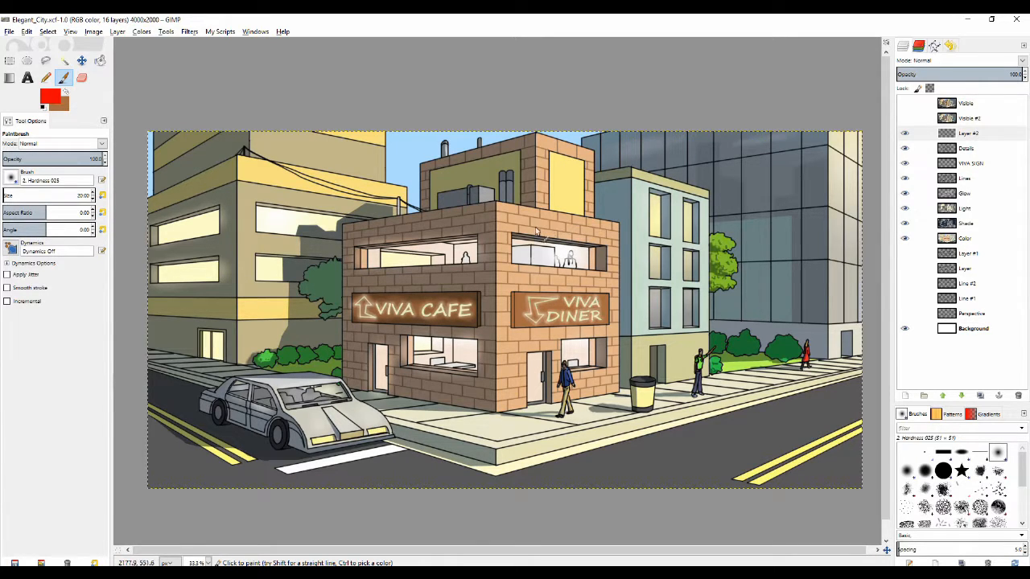
pyautogui.moveTo(616, 290)
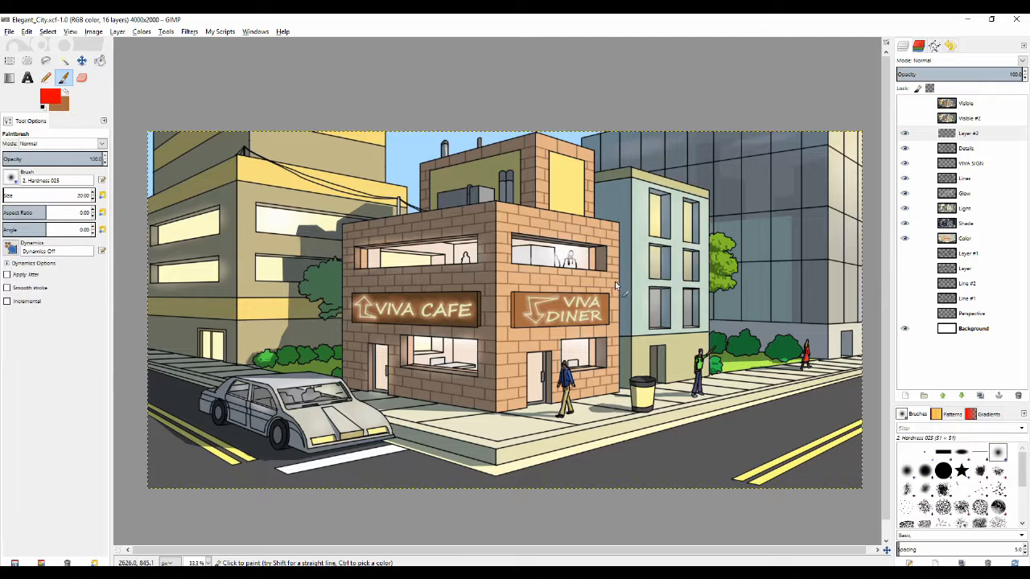
pyautogui.moveTo(600, 338)
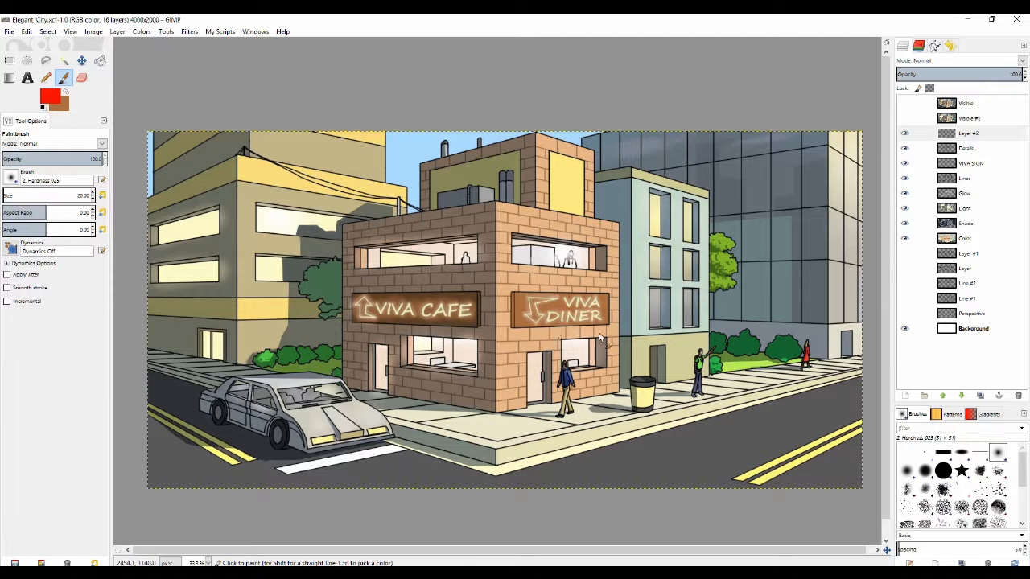
pyautogui.moveTo(620, 253)
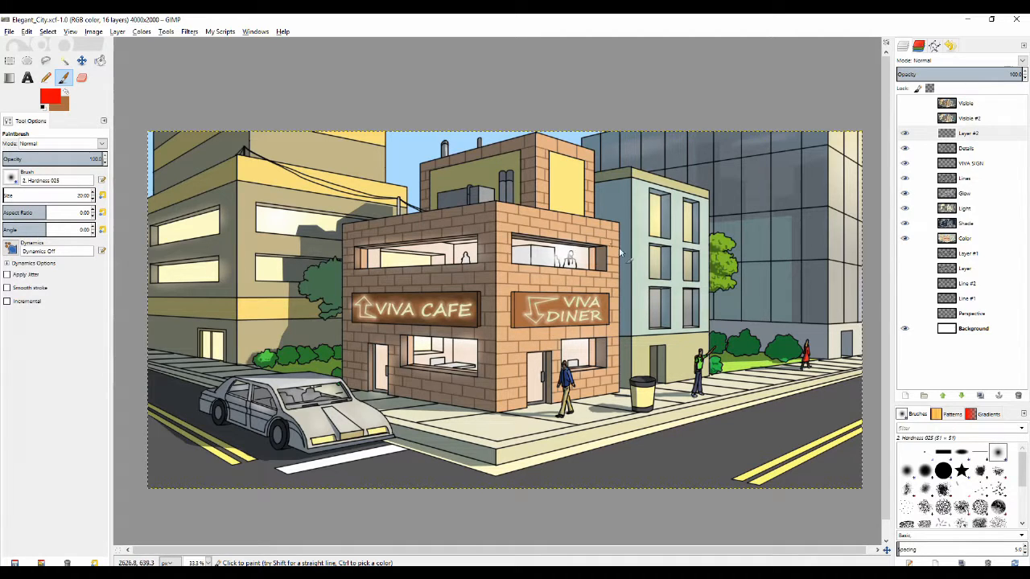
pyautogui.moveTo(546, 152)
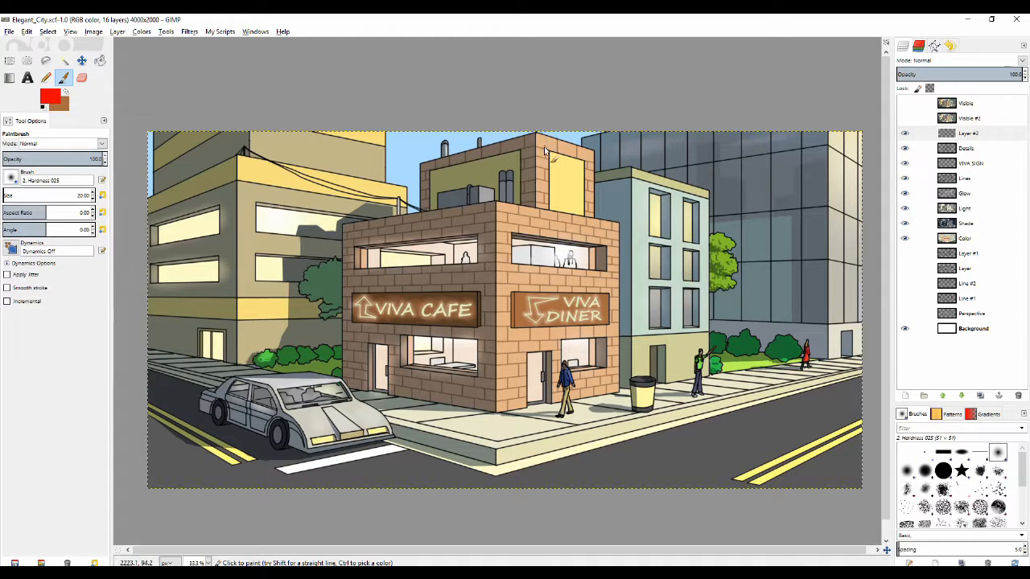
pyautogui.moveTo(600, 131)
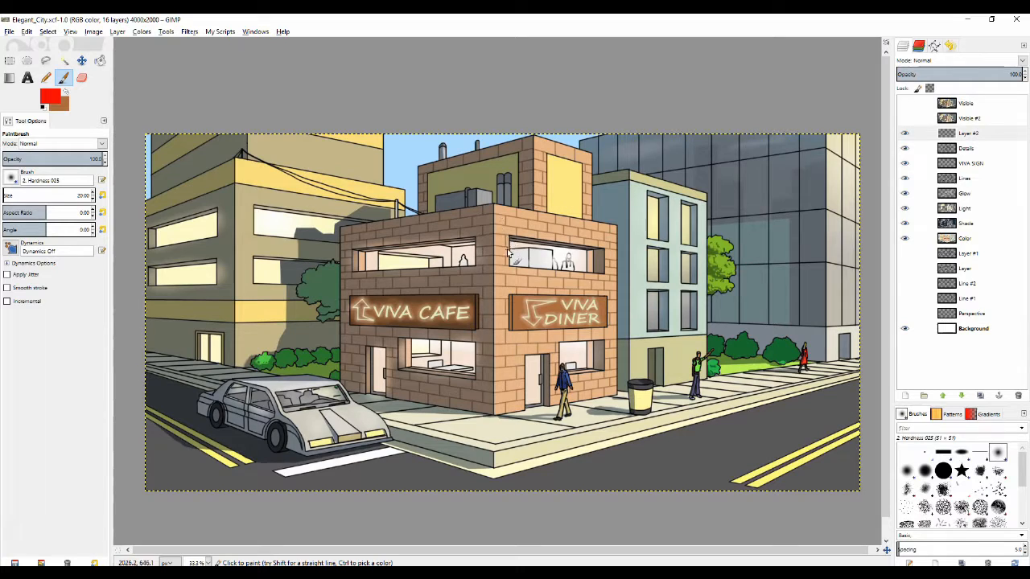
pyautogui.moveTo(547, 224)
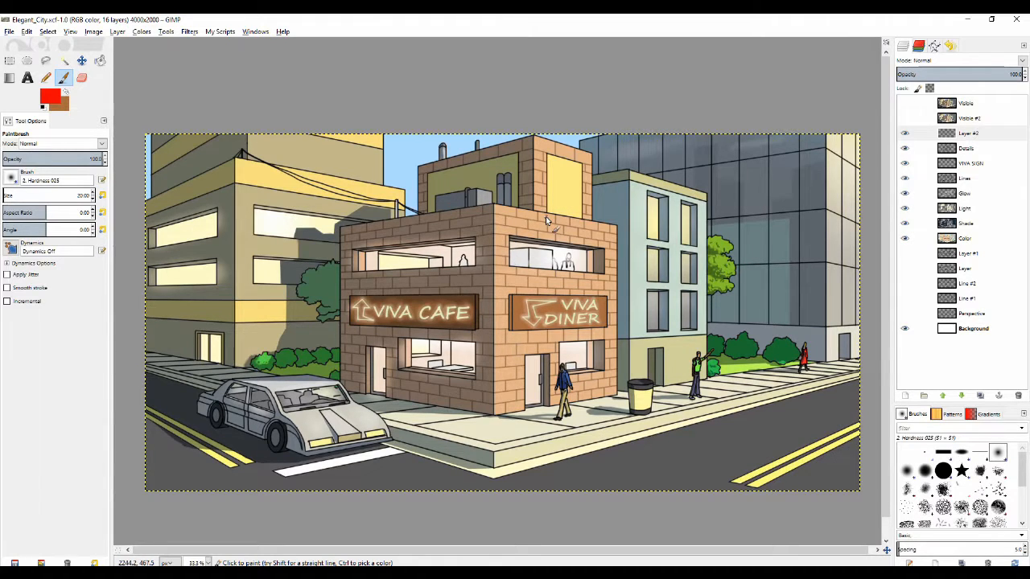